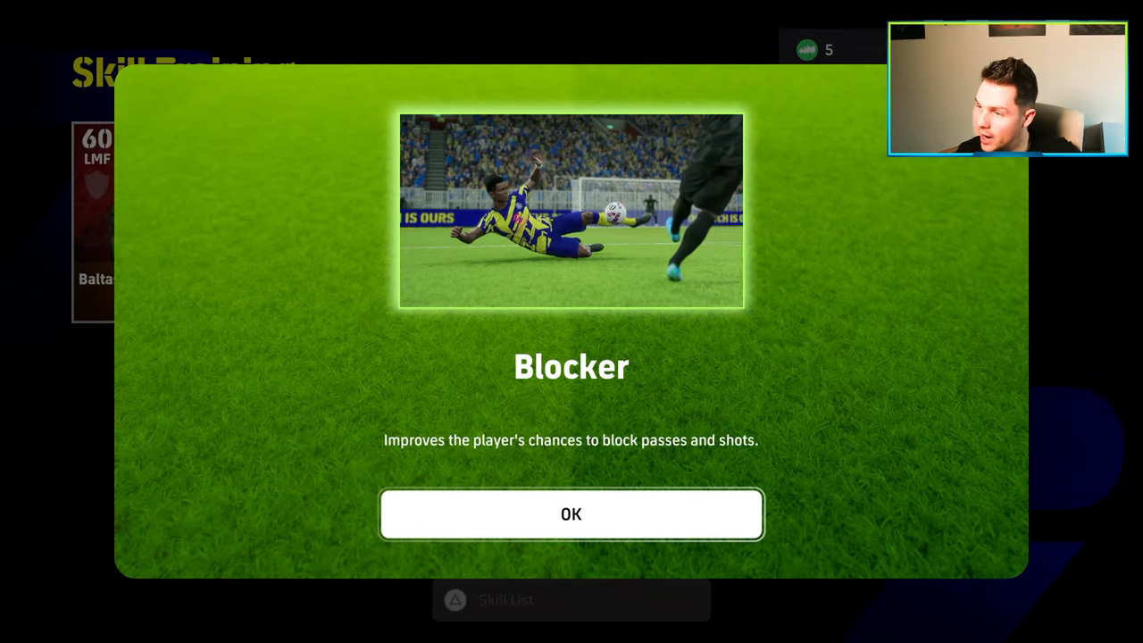
Accept the Blocker popup and confirm the legacy transfer onto Makélélé
click(571, 514)
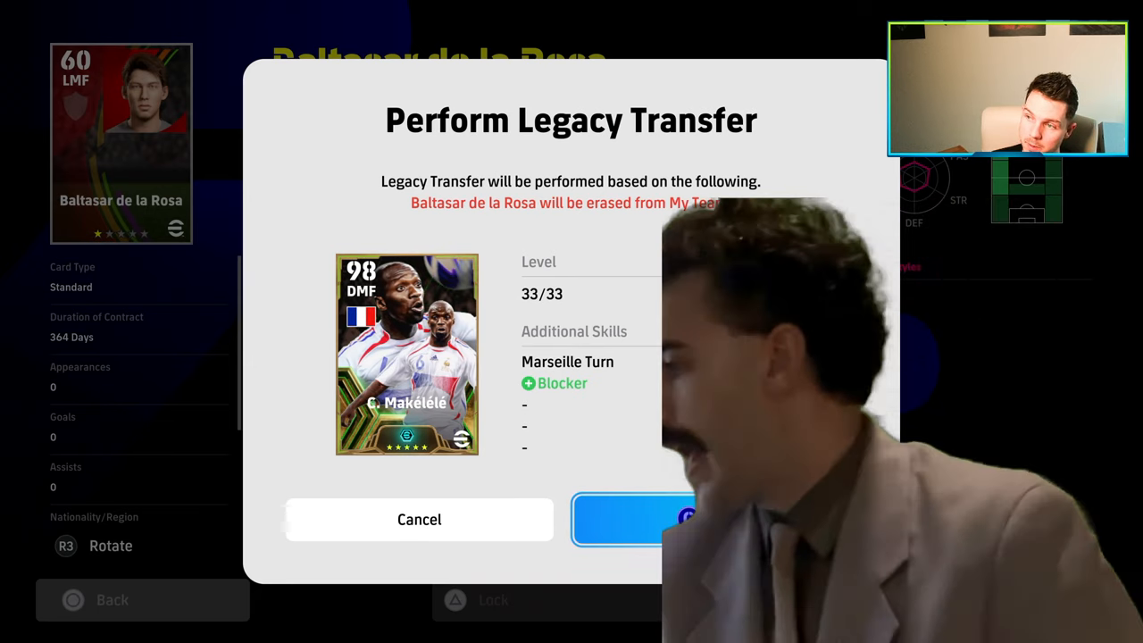
click(635, 518)
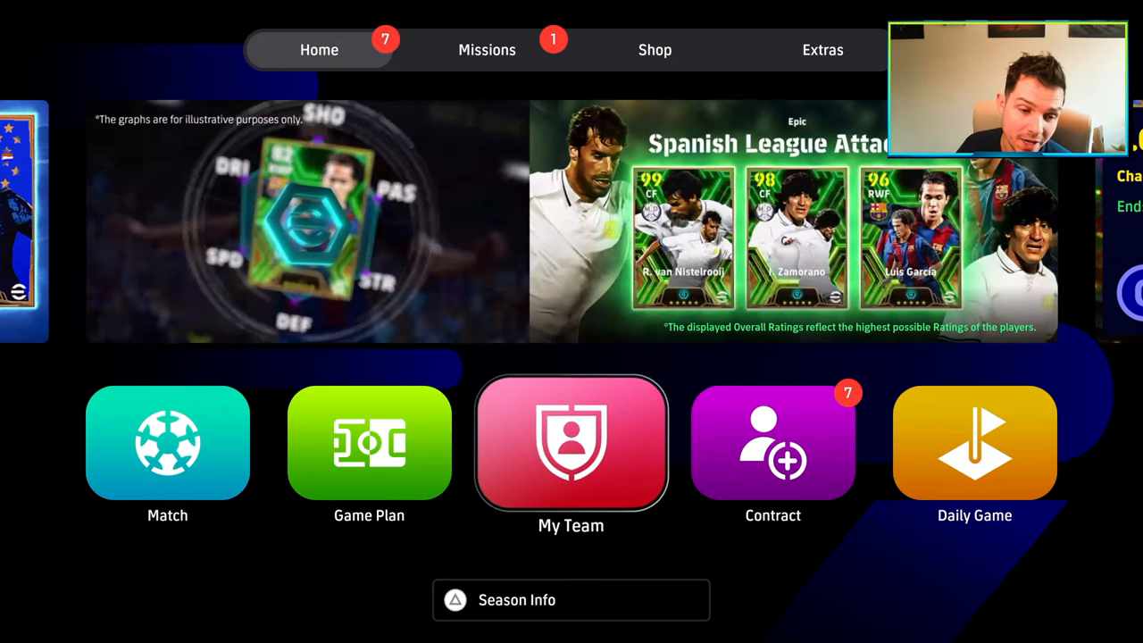
Sort the Standard Player List by price and open free player Baltasar de la Rosa
click(773, 442)
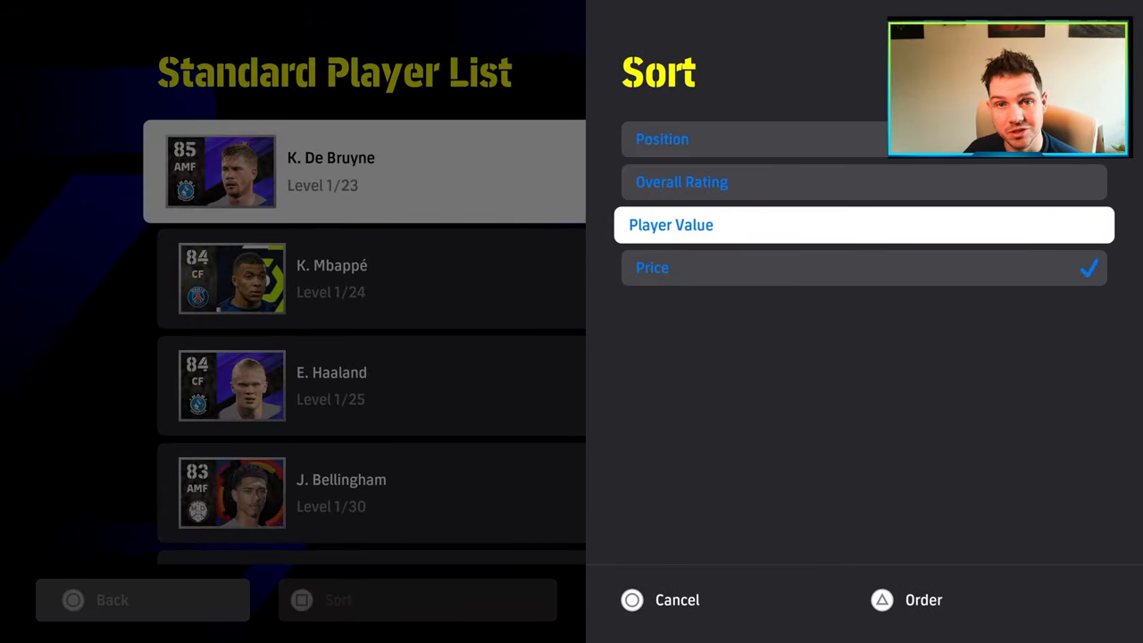
click(922, 599)
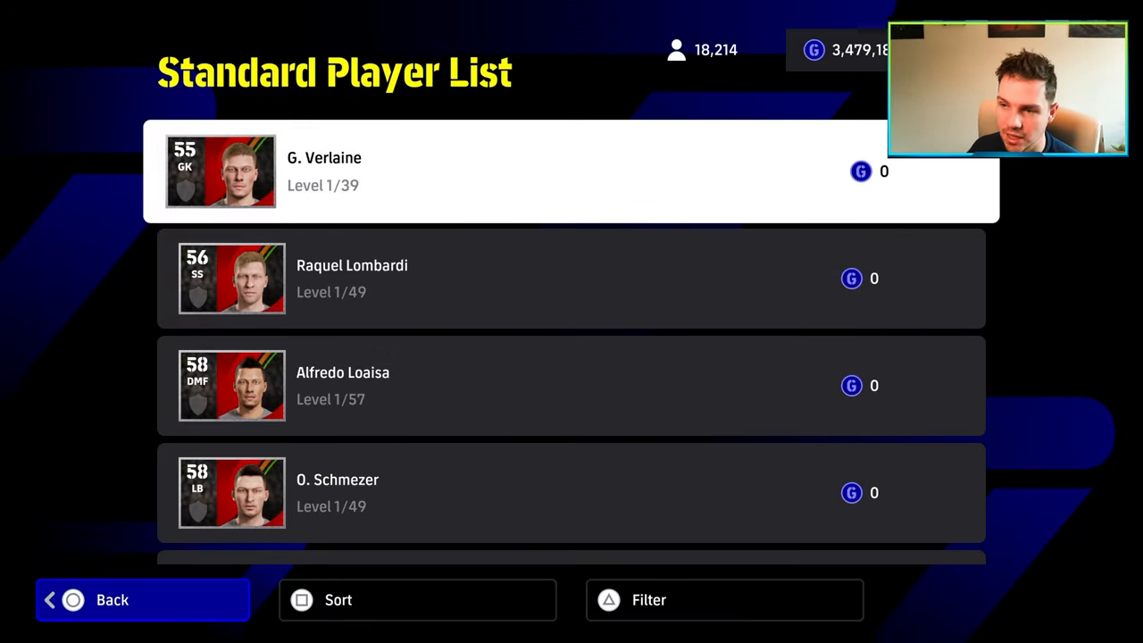
key(down)
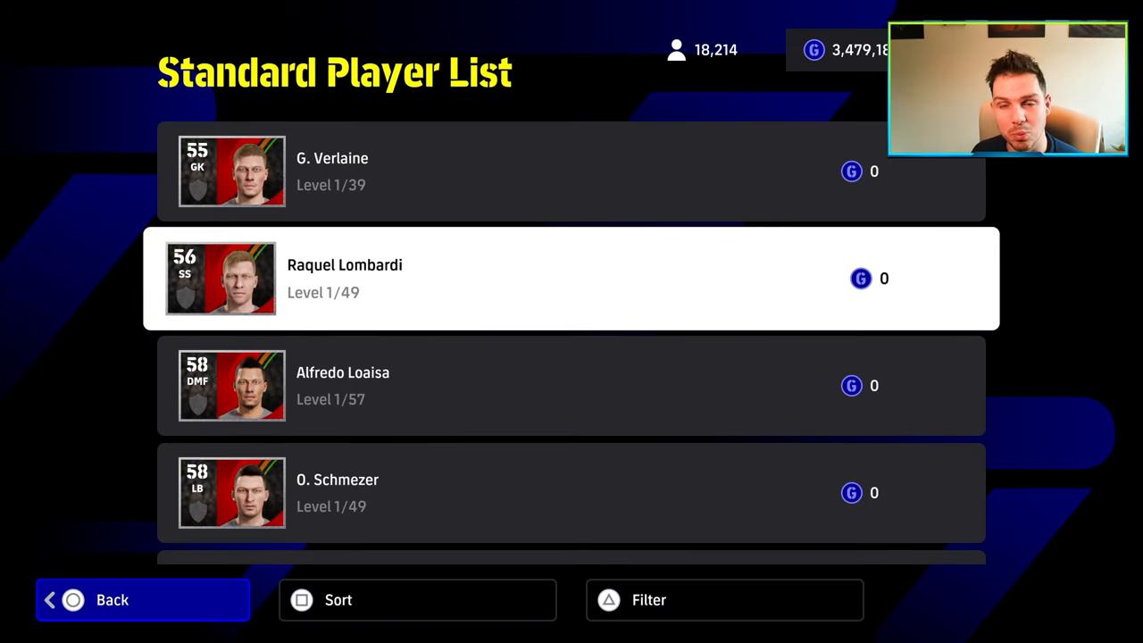
scroll(down, 3)
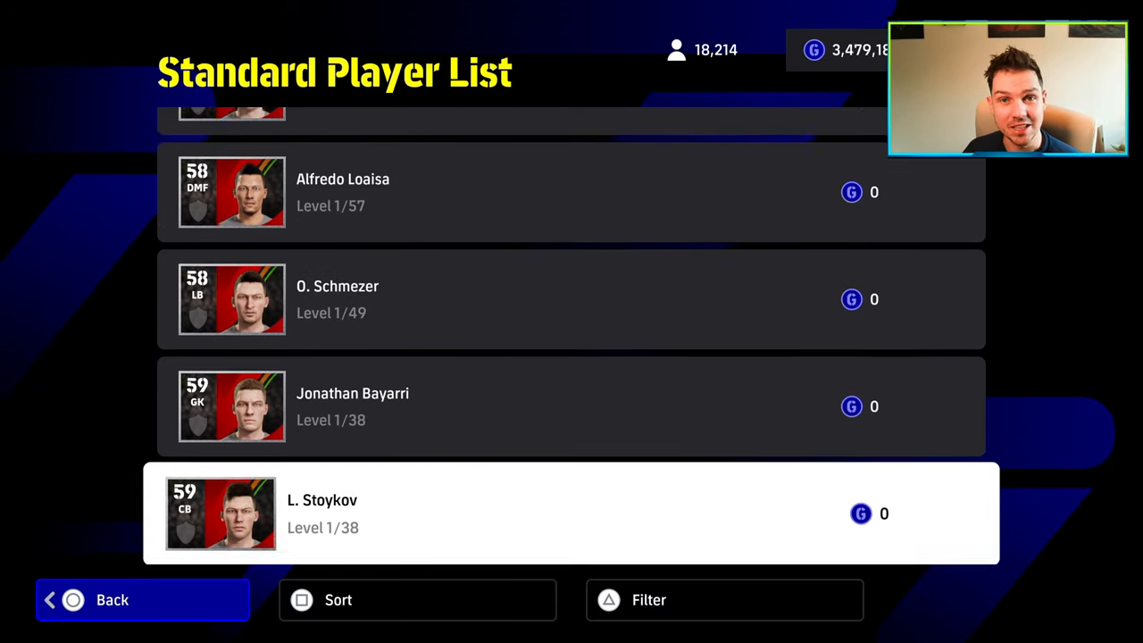
scroll(down, 3)
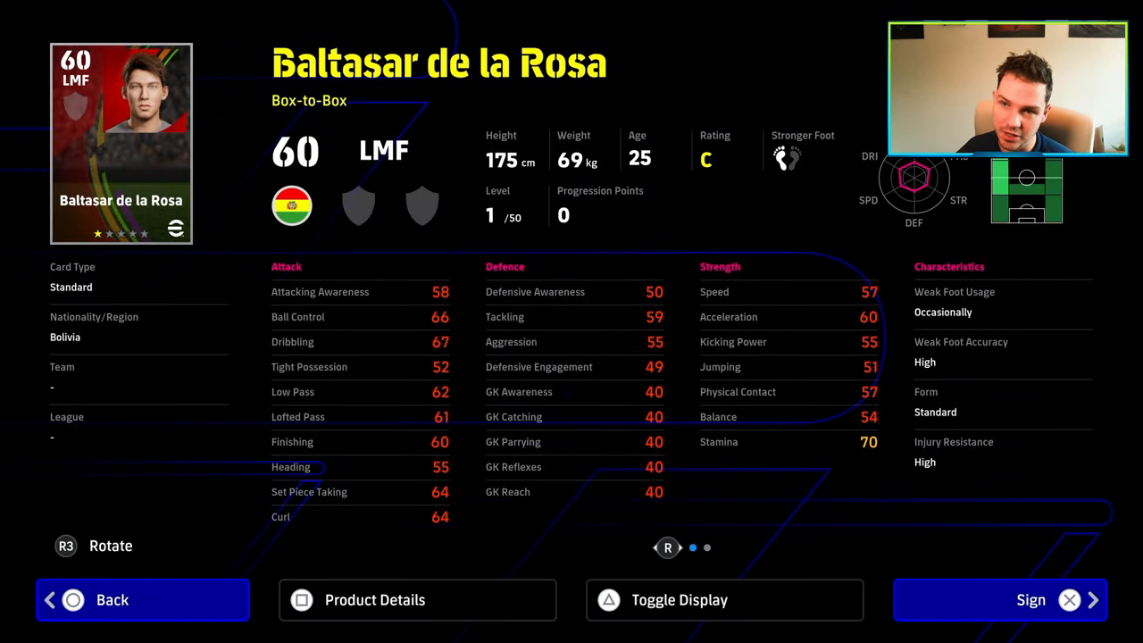
Sign two copies of Baltasar de la Rosa for 0 GP each
click(998, 599)
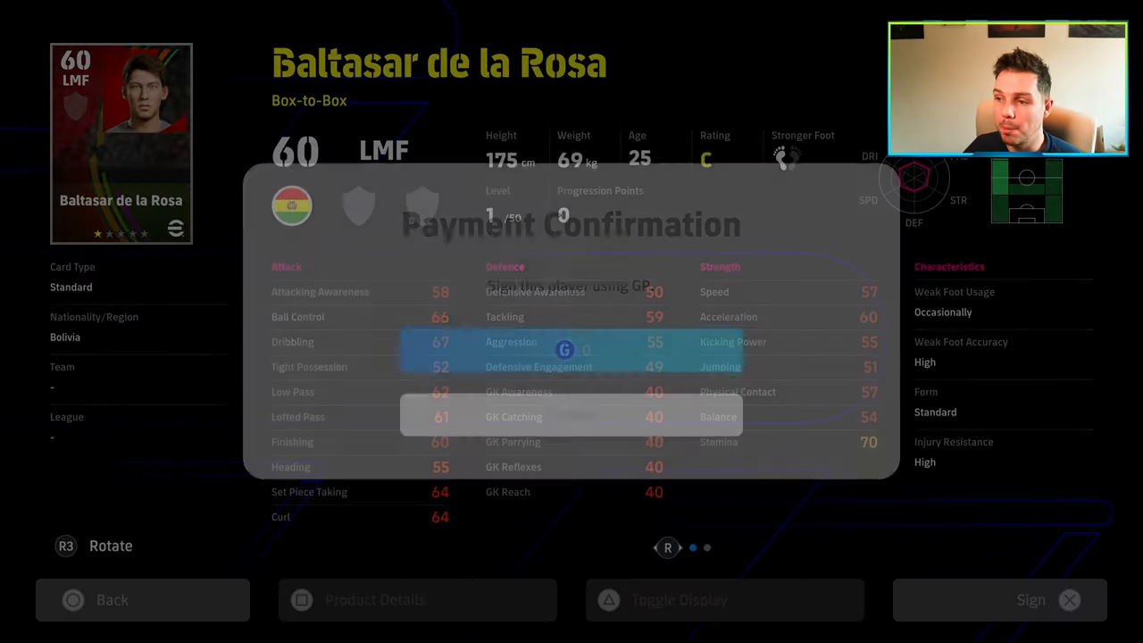
click(1031, 600)
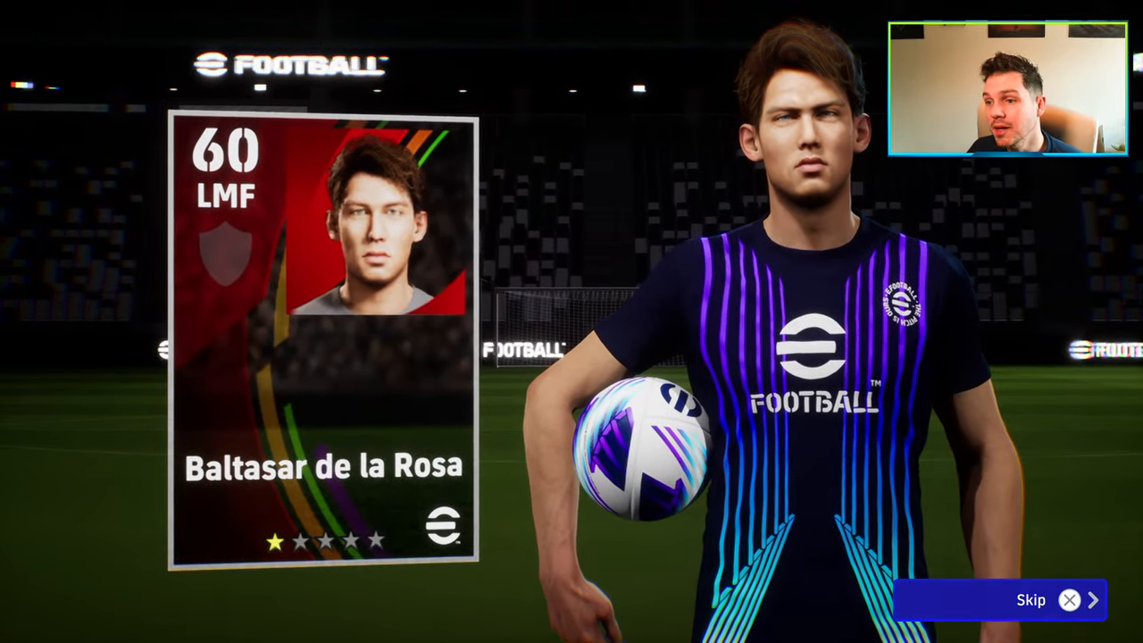
click(1031, 599)
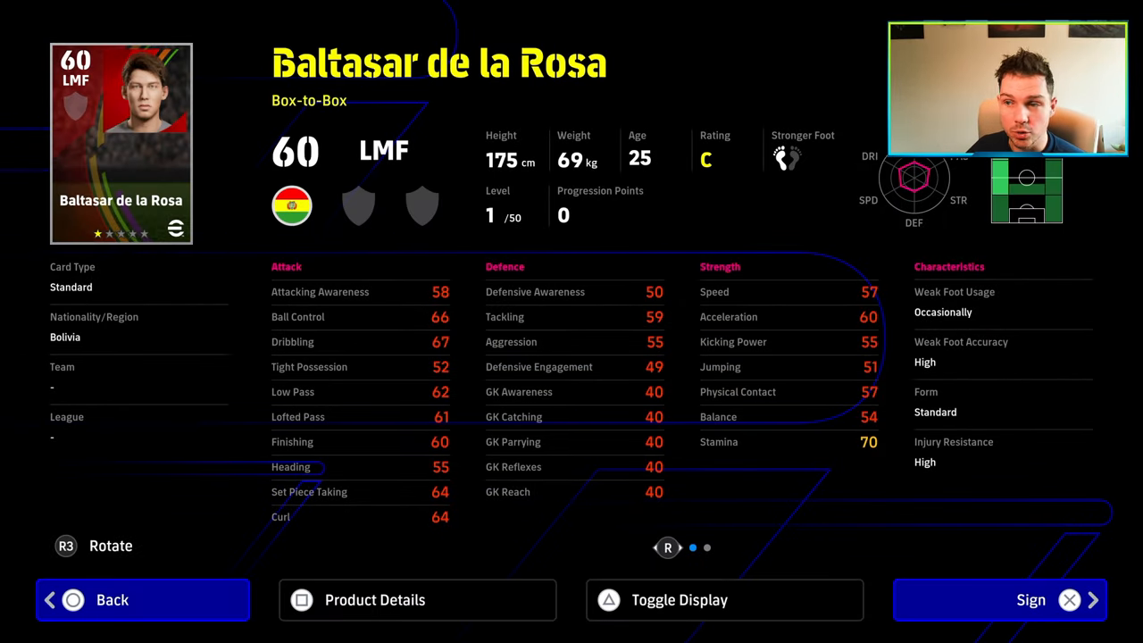
click(999, 599)
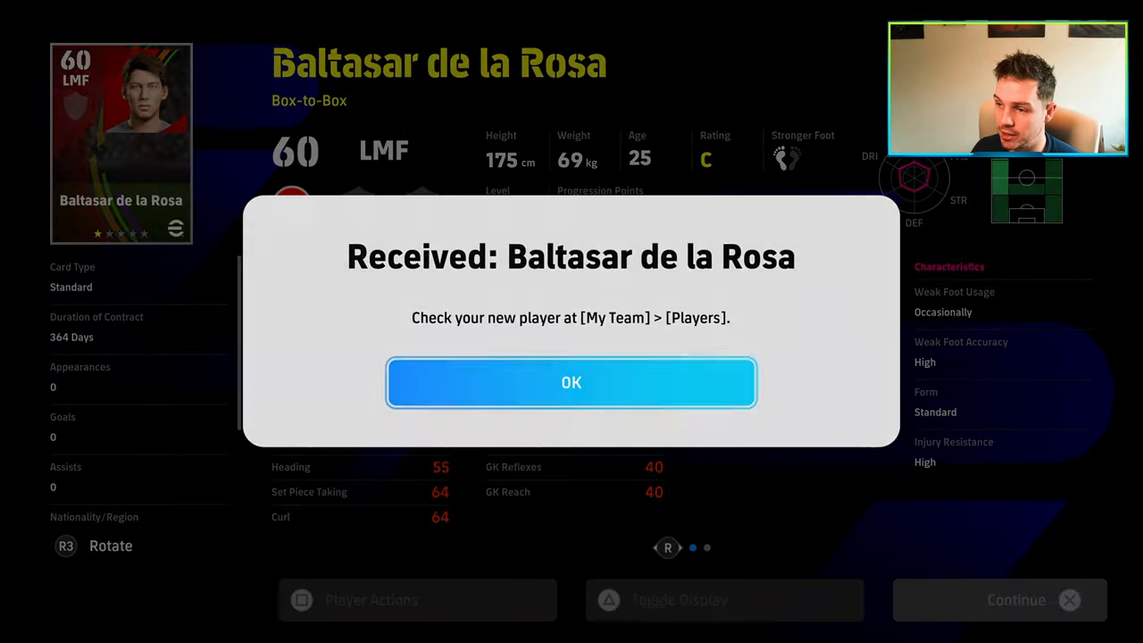
click(571, 383)
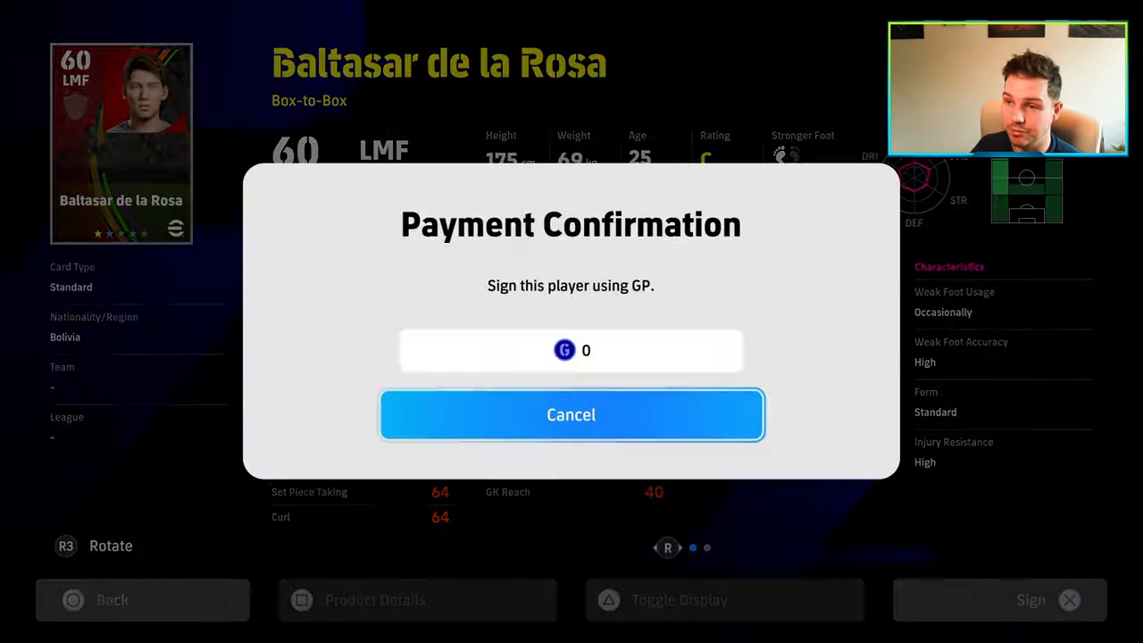
click(570, 415)
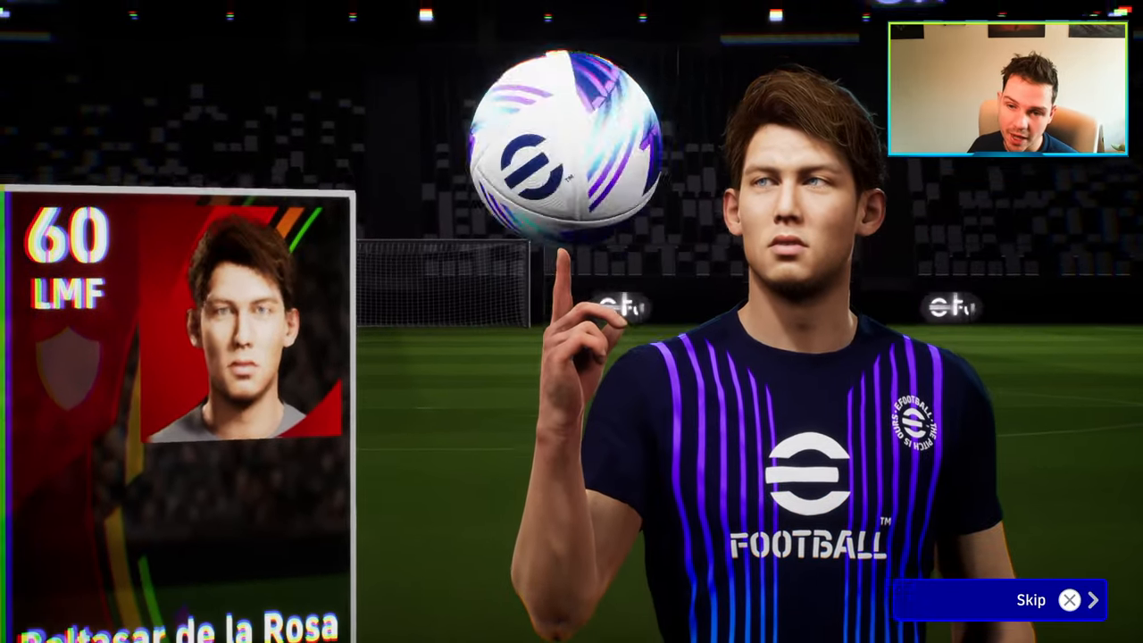
click(1031, 600)
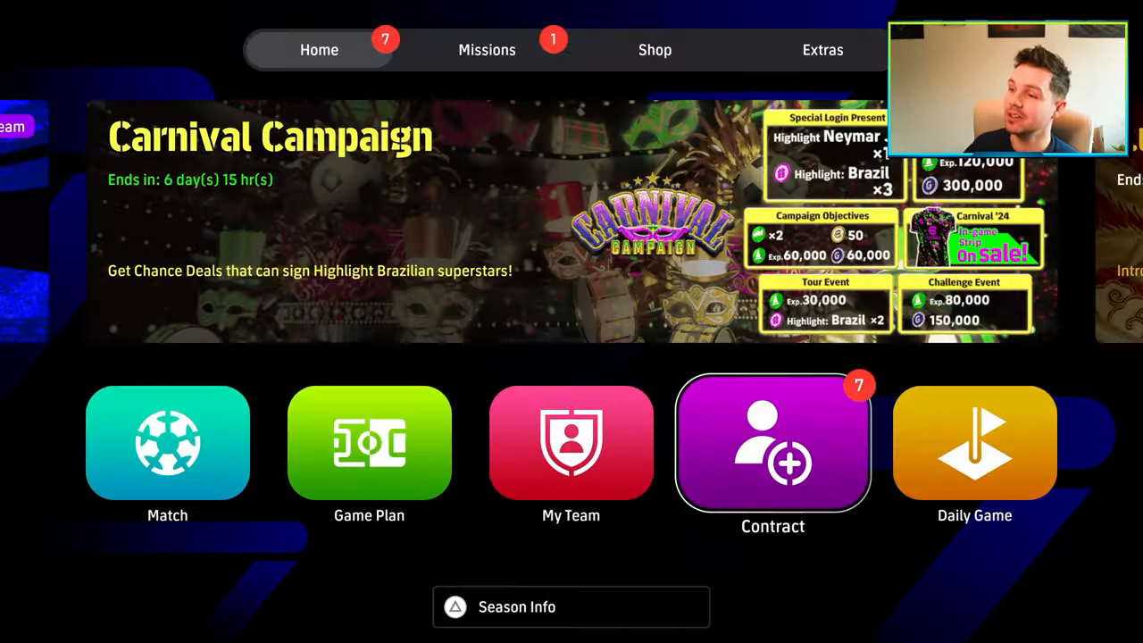
Open My Team Players and select one of the three Baltasar de la Rosa cards
click(571, 442)
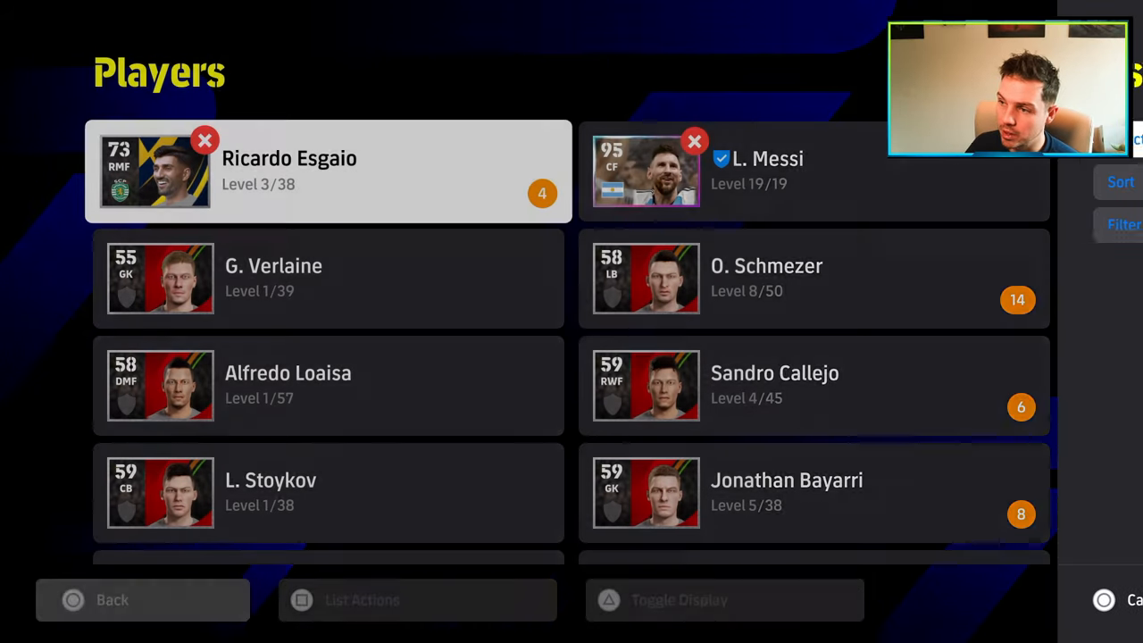
click(1121, 183)
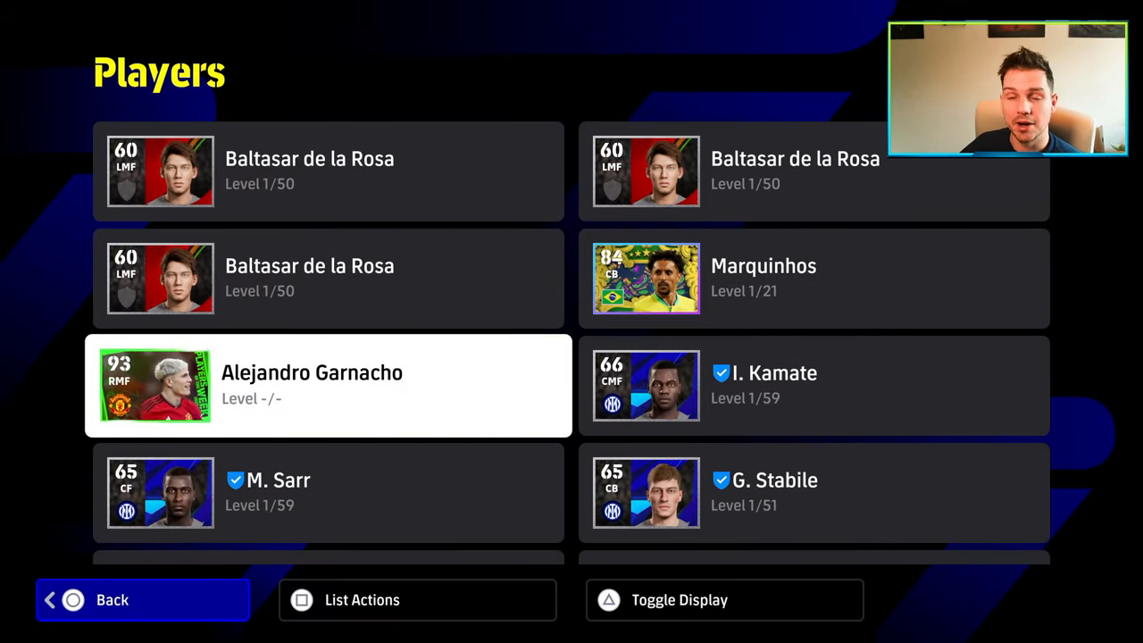
key(up)
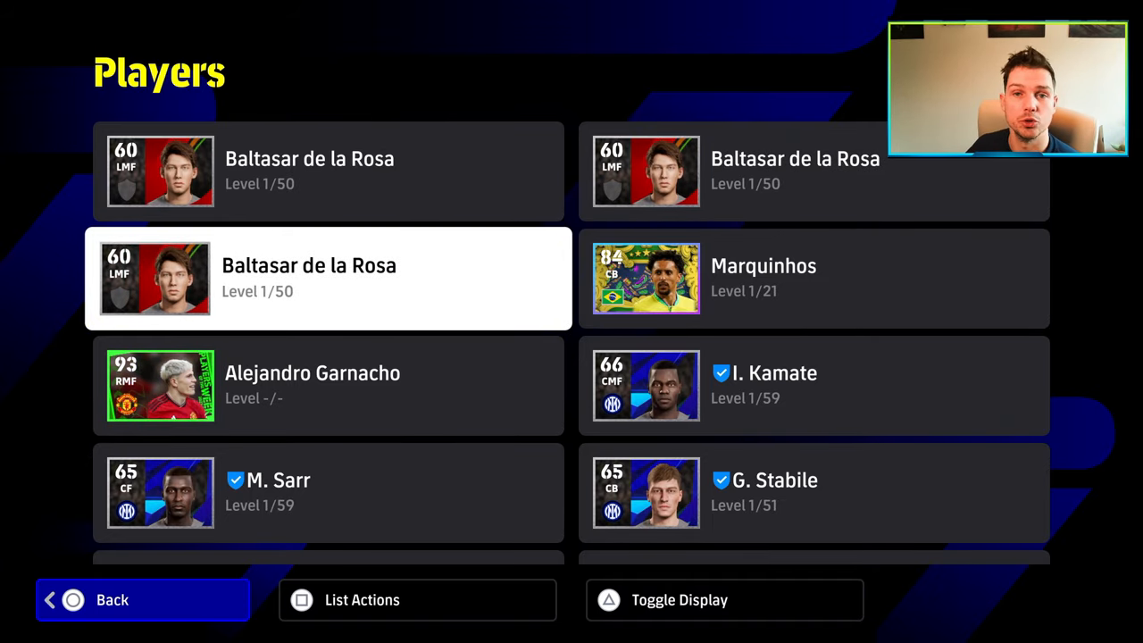
click(328, 278)
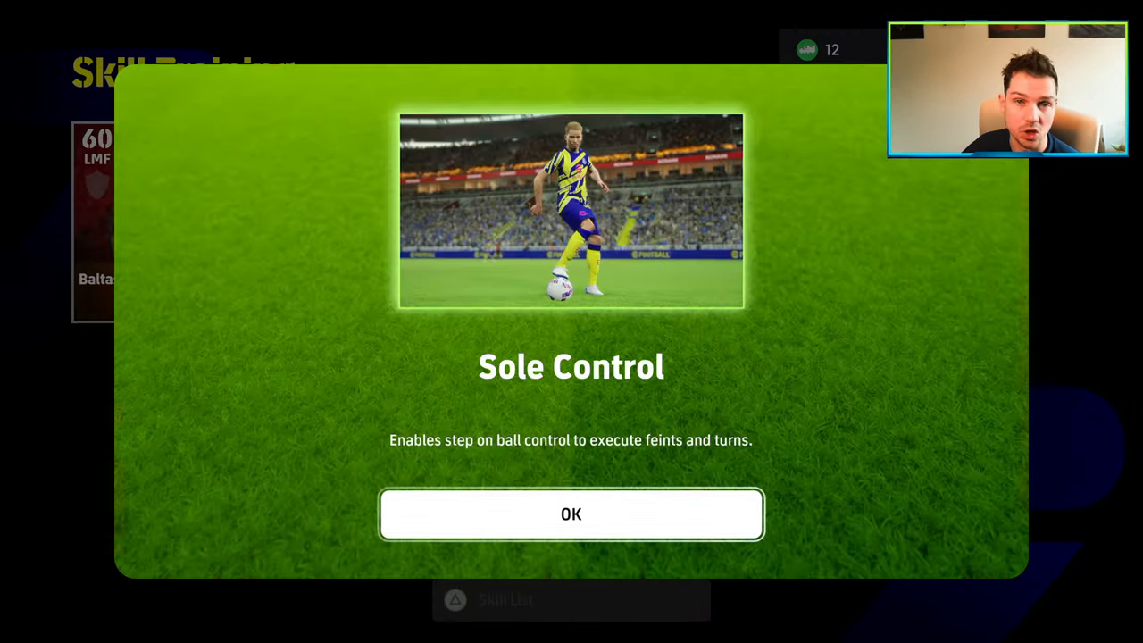
Train Baltasar de la Rosa's skills through Sole Control, Double Touch and Rabona until Blocker
click(571, 514)
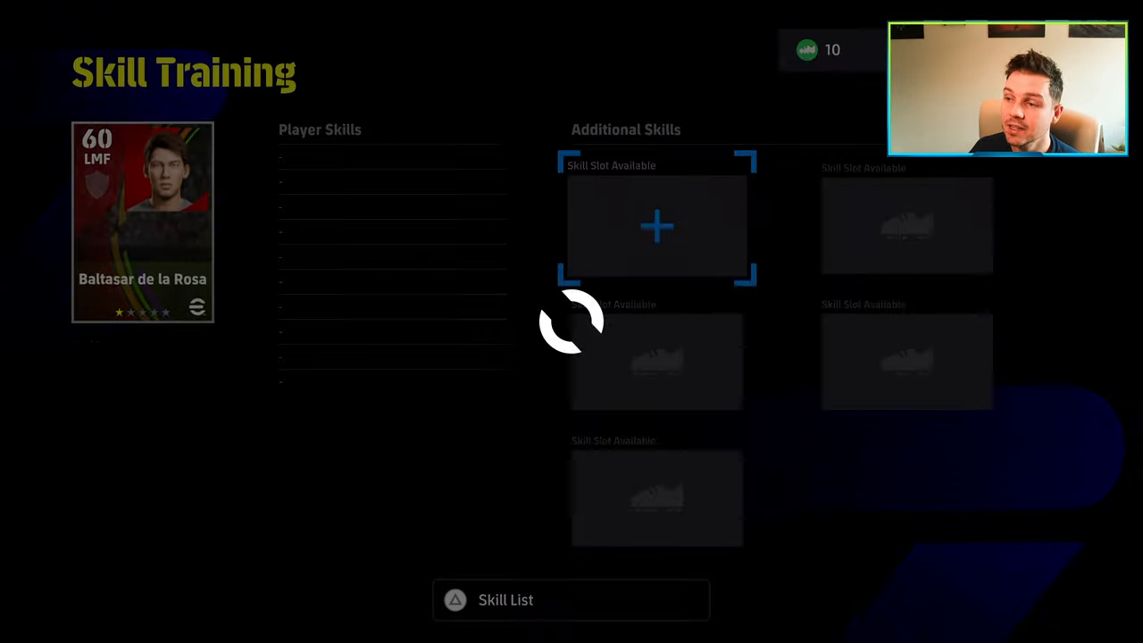
click(658, 226)
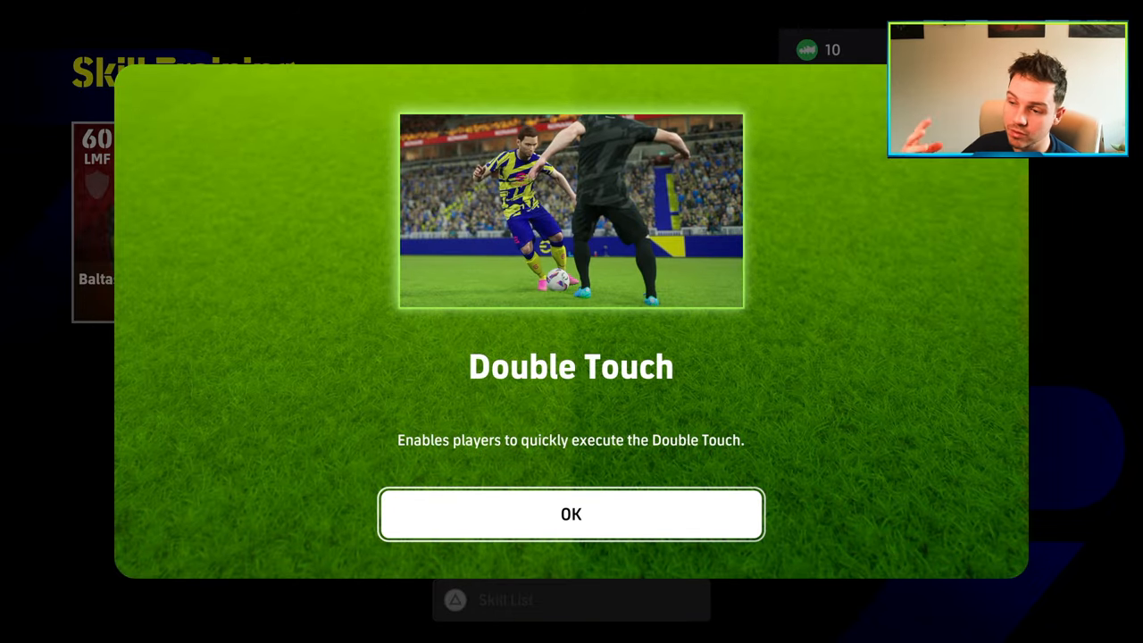
click(571, 514)
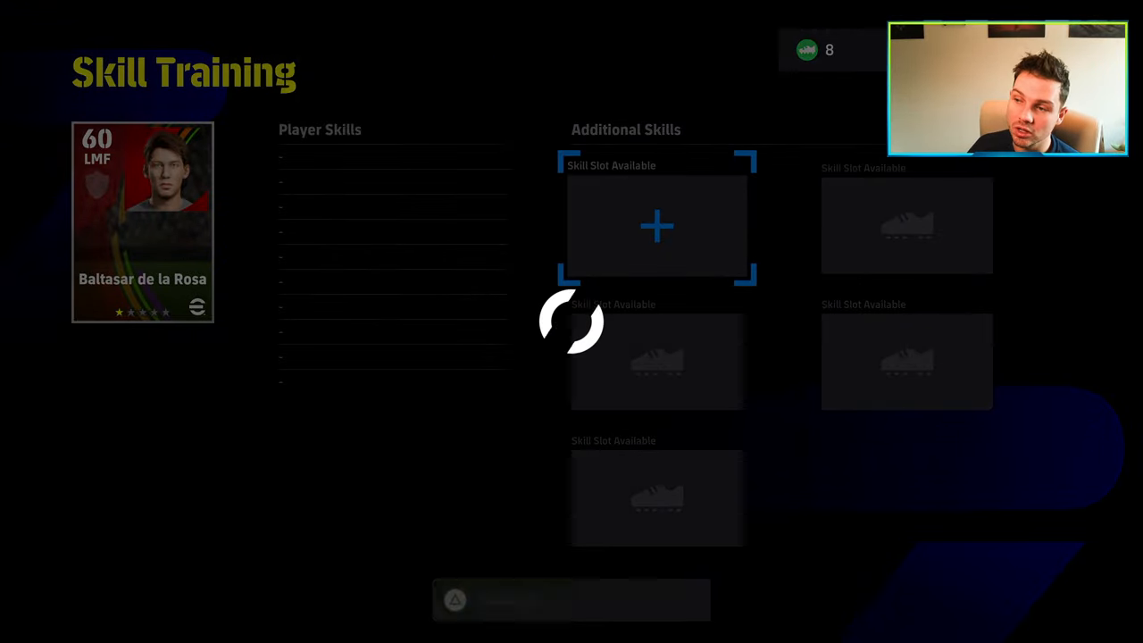
click(656, 226)
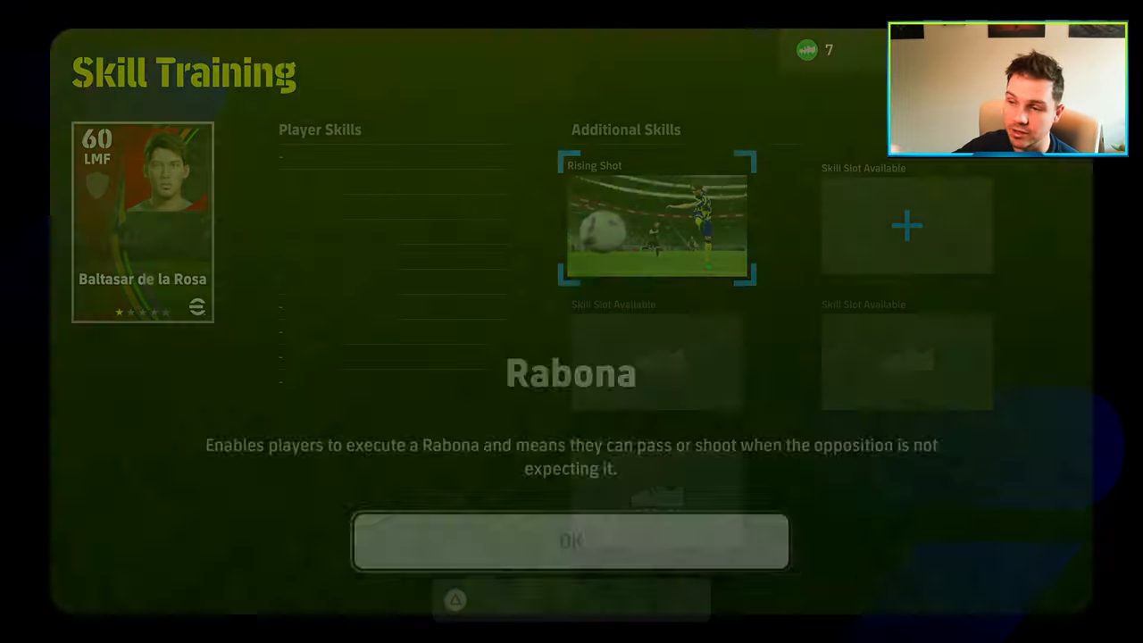
click(570, 541)
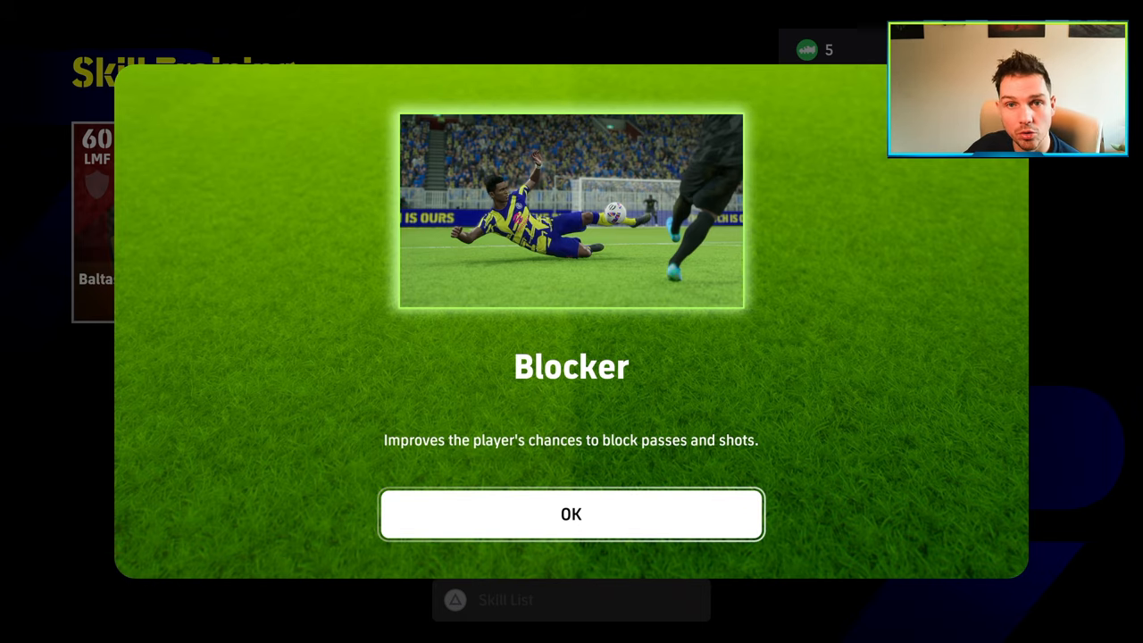
click(571, 513)
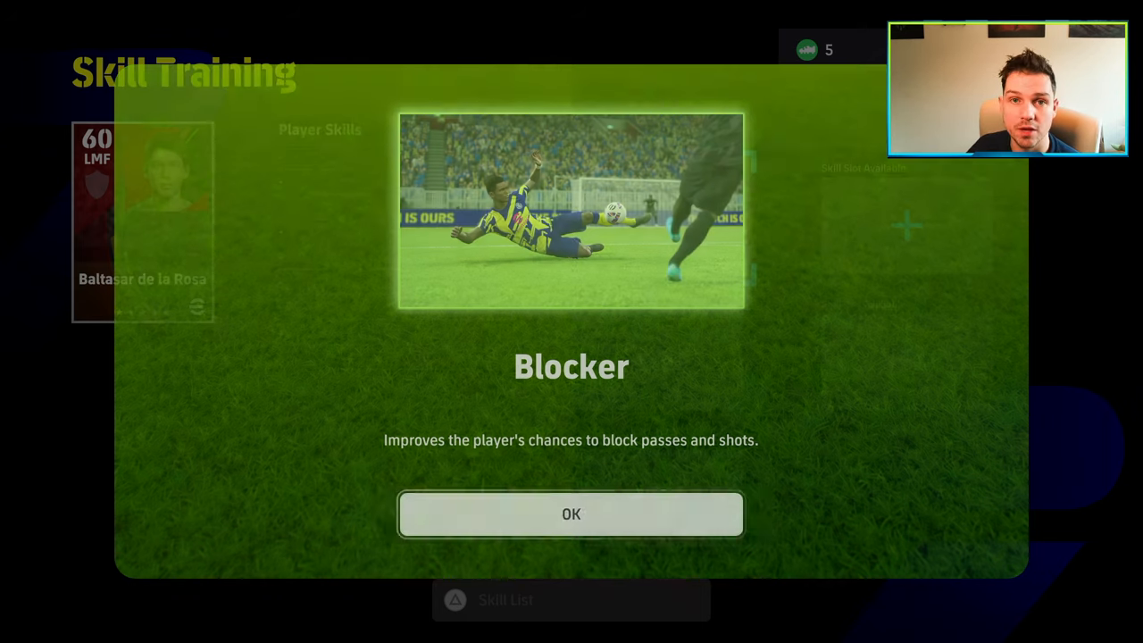
click(571, 514)
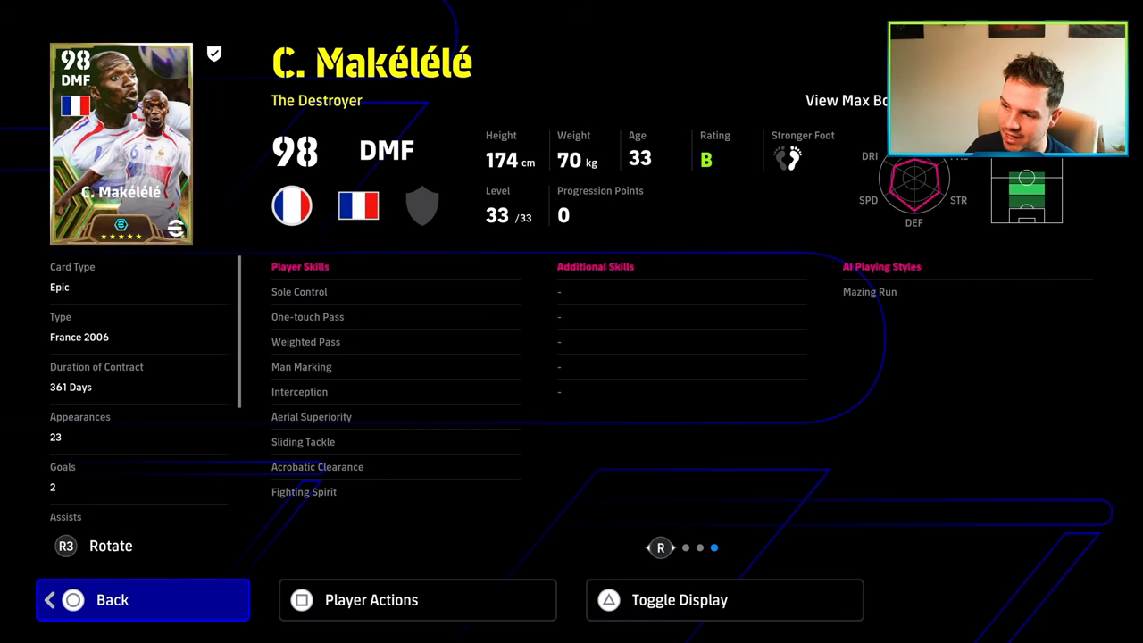
Open Makélélé's Player Actions and enter Skill Training with five empty slots
click(417, 599)
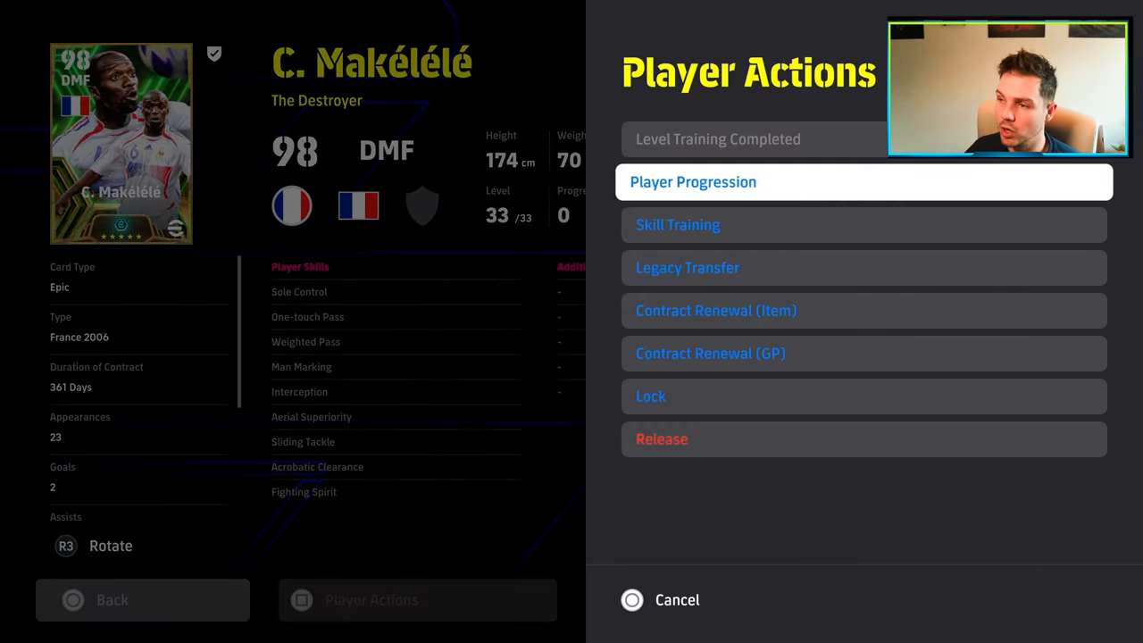
click(678, 224)
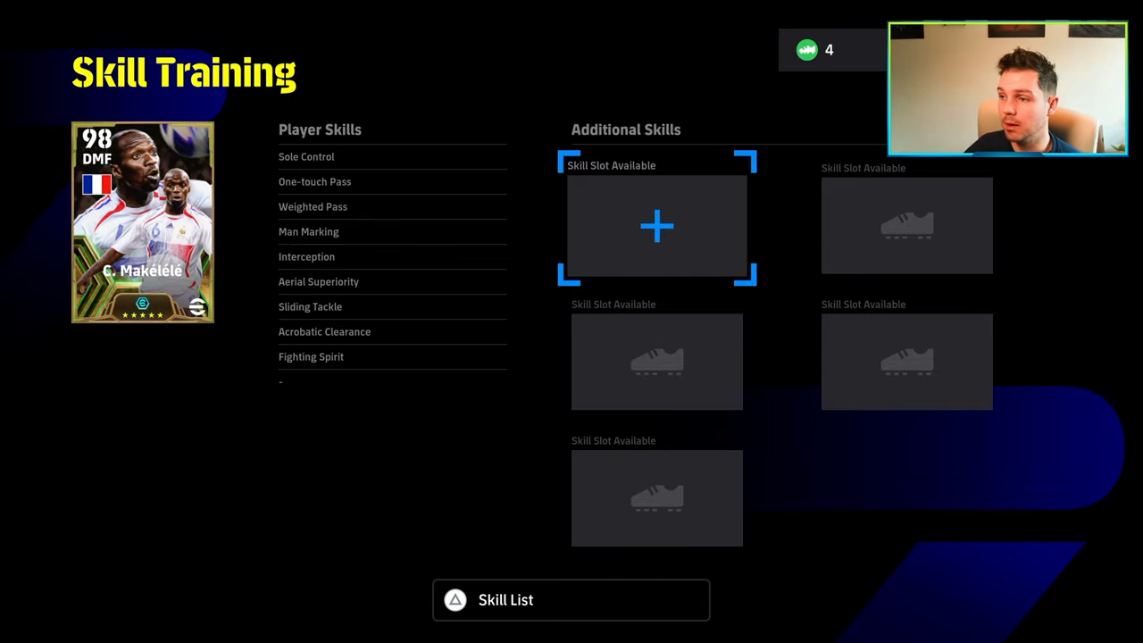
Spend one Skill Training Program on Makélélé's empty slot, gaining Marseille Turn
click(657, 226)
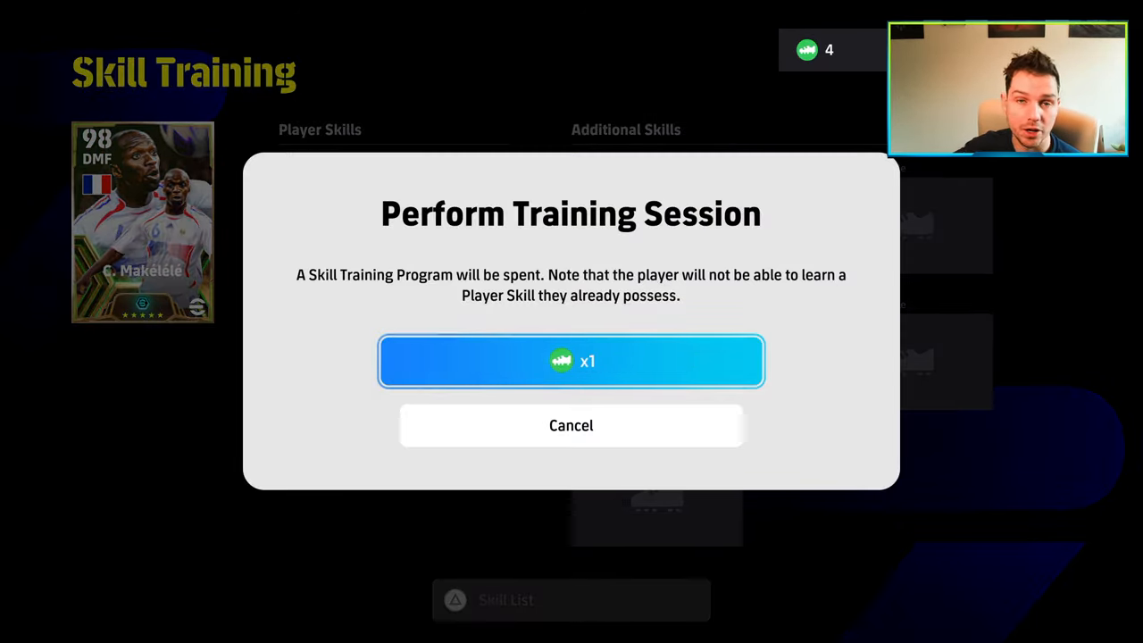
click(571, 361)
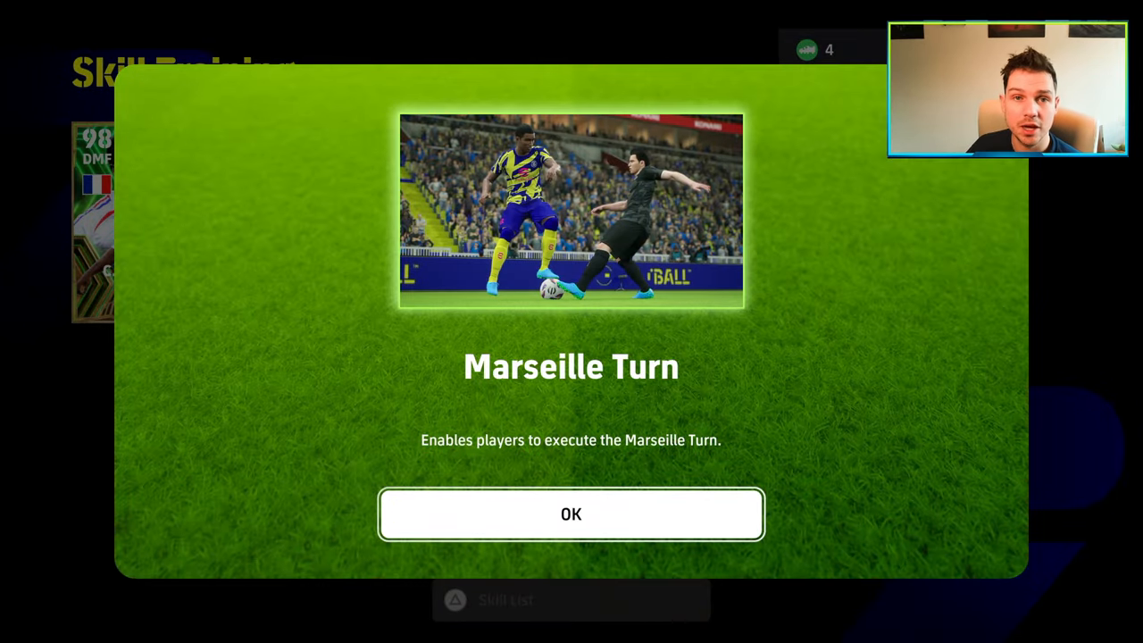
click(571, 515)
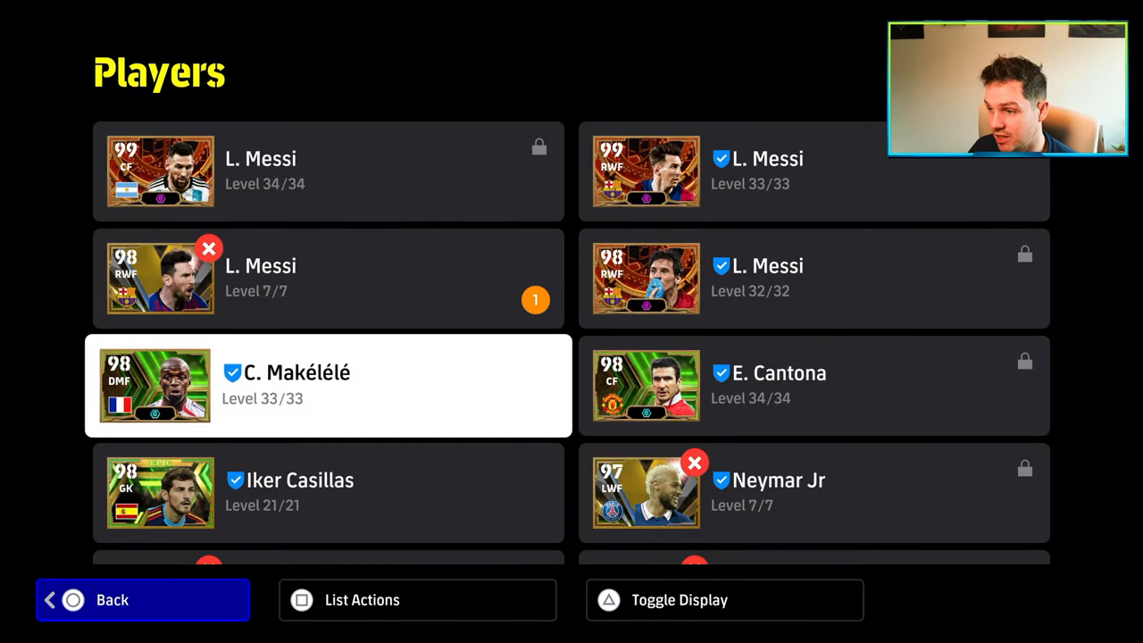
Filter Makélélé's legacy transfer trainers by the Blocker skill and open Baltasar de la Rosa
click(327, 386)
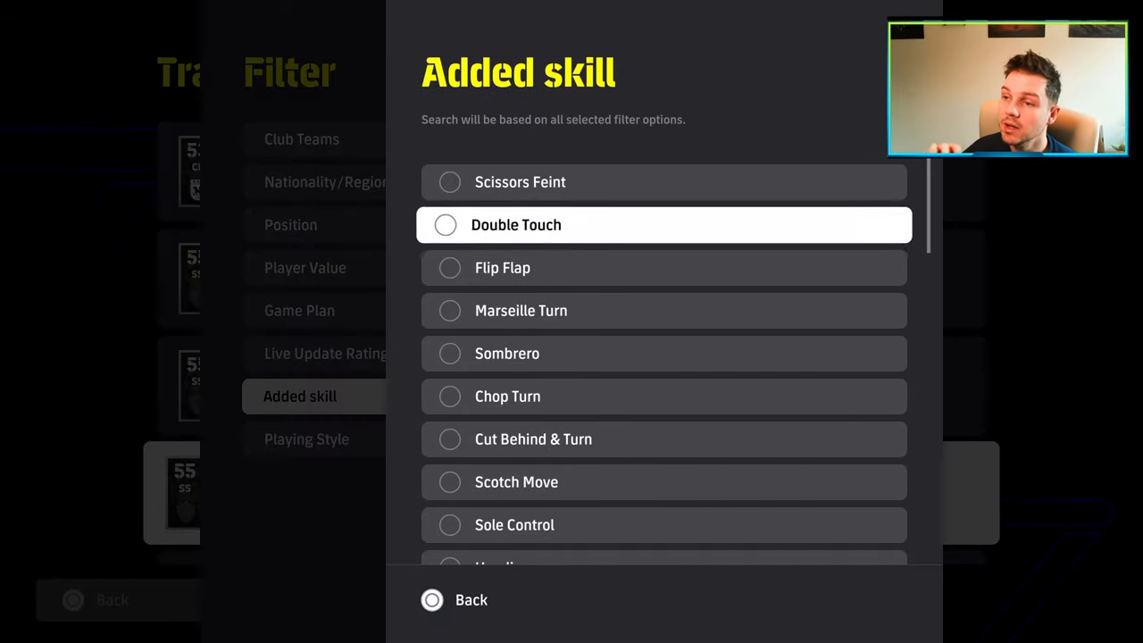
scroll(down, 3)
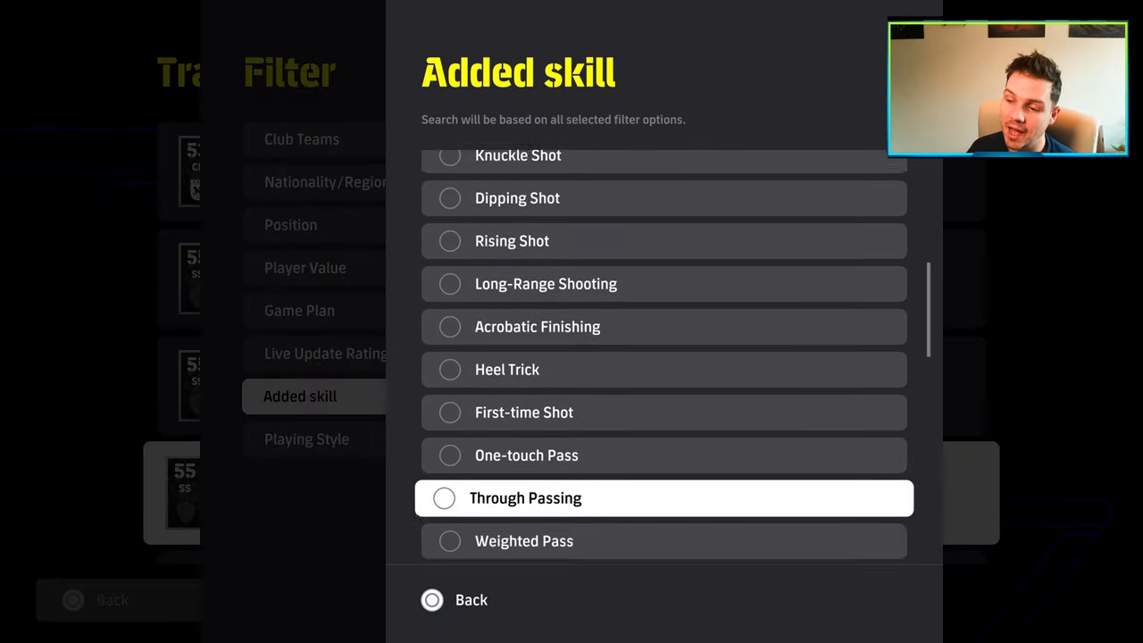
scroll(down, 3)
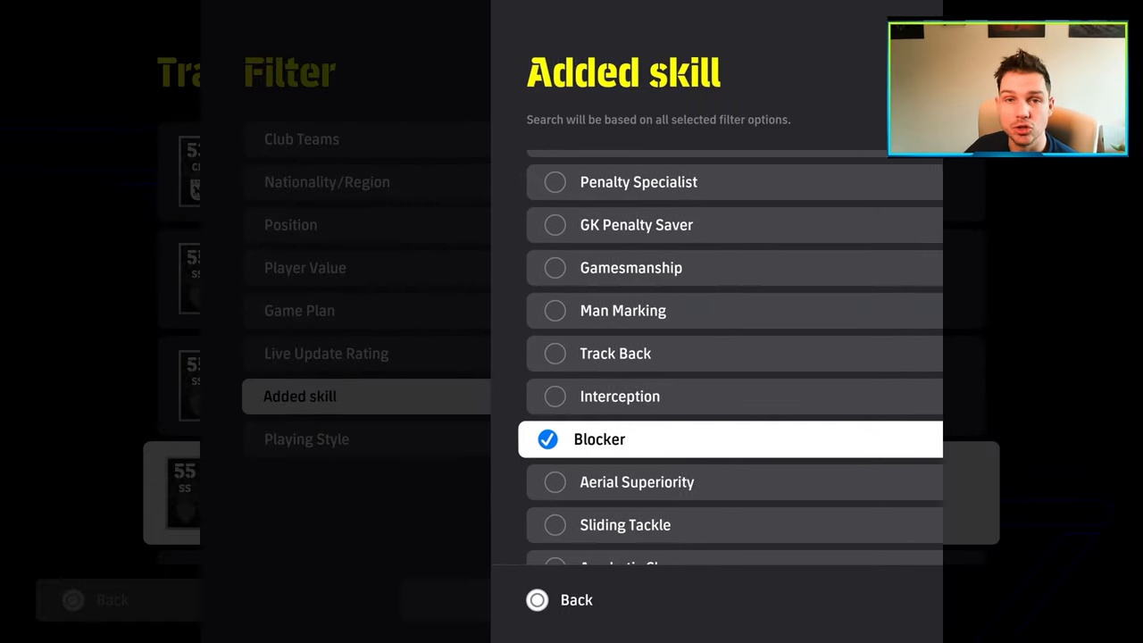
click(576, 600)
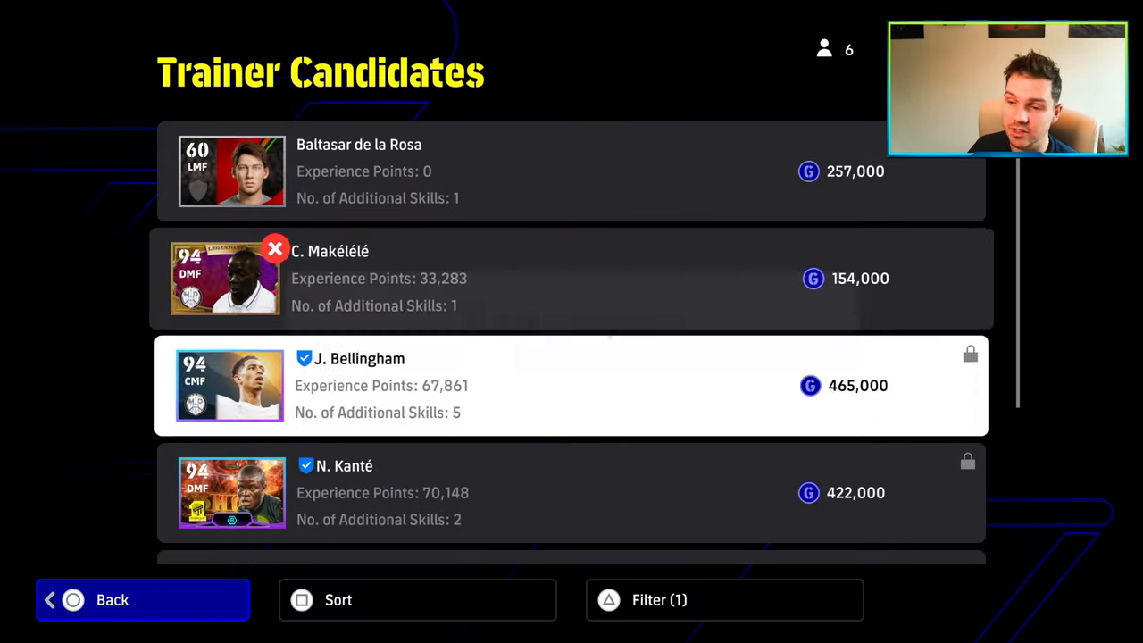
scroll(down, 3)
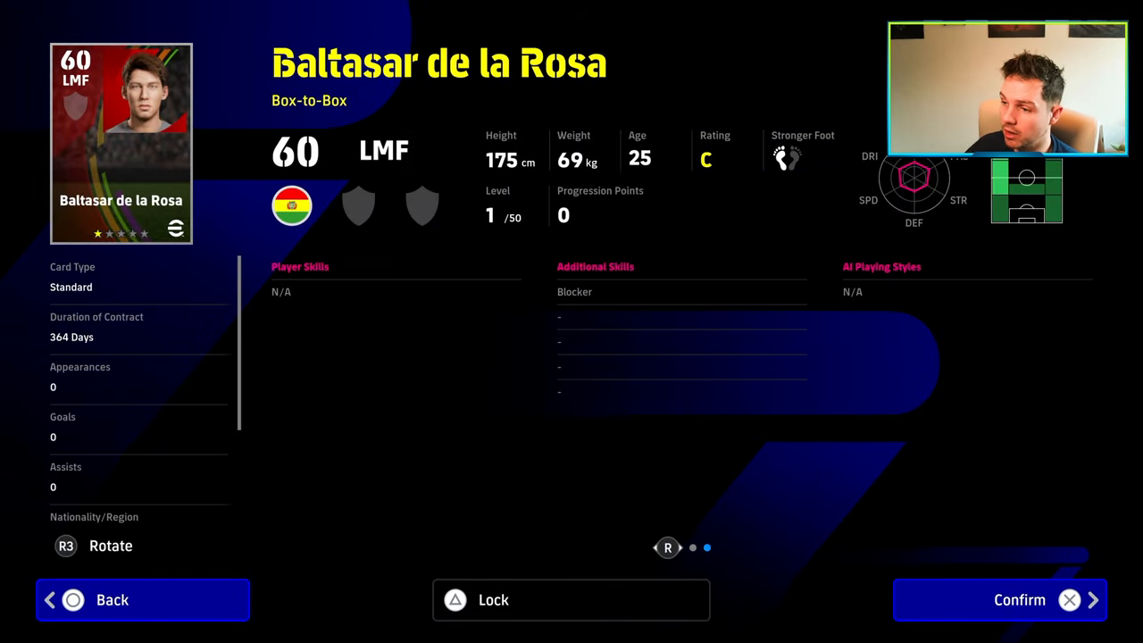
Confirm Baltasar de la Rosa as trainer and pay 257,000 GP for Blocker
click(1018, 599)
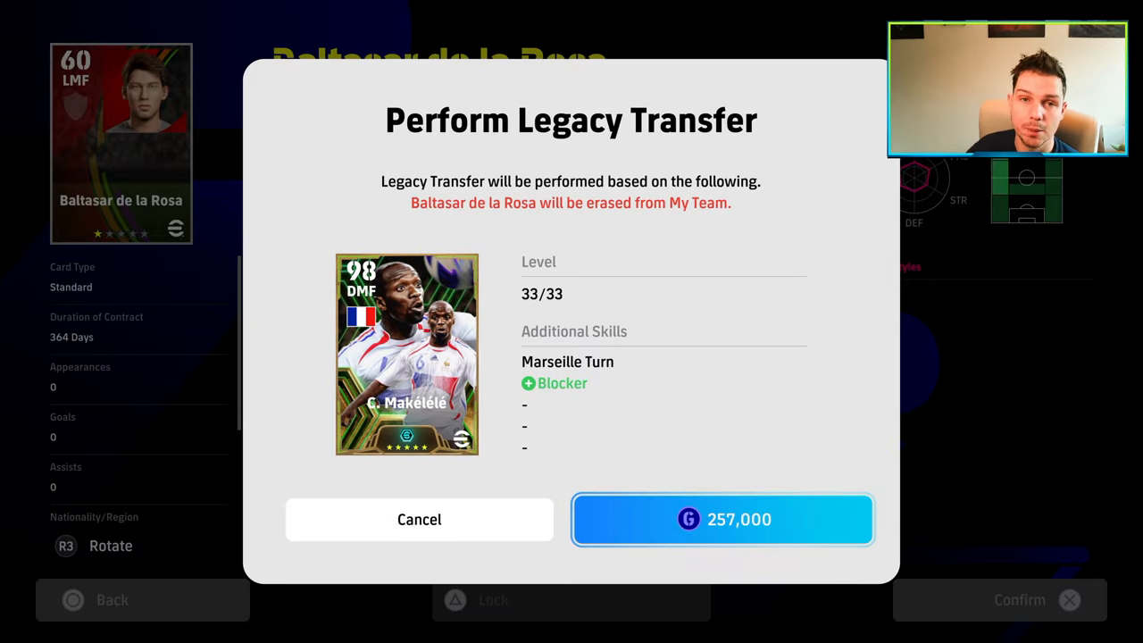
click(721, 519)
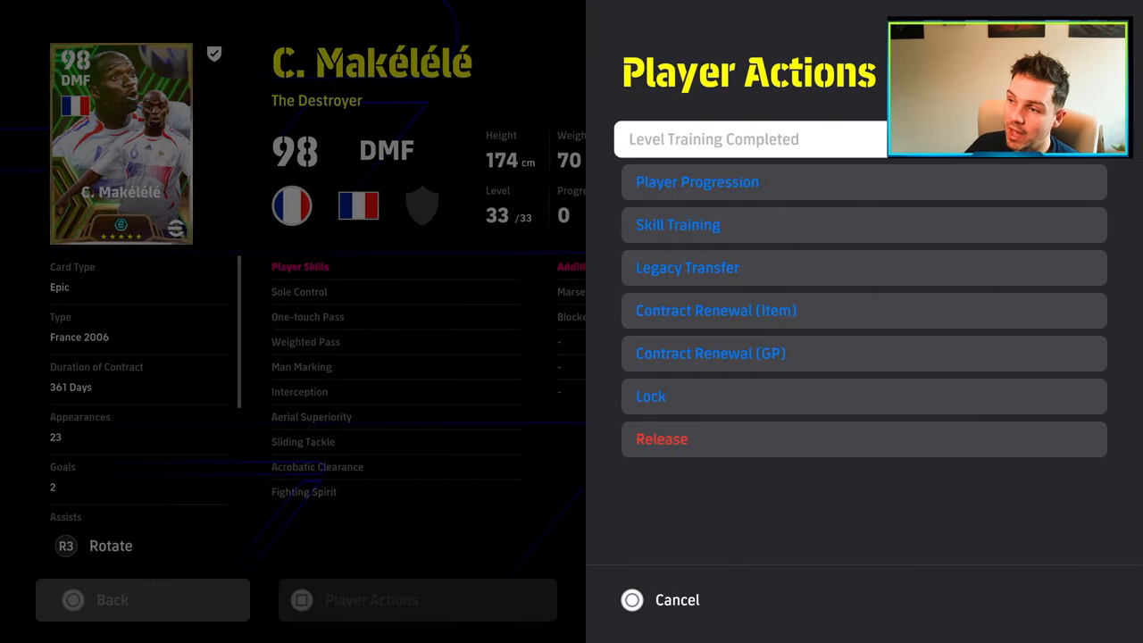
Spend one more training program on Makélélé, gaining Super-sub
click(677, 224)
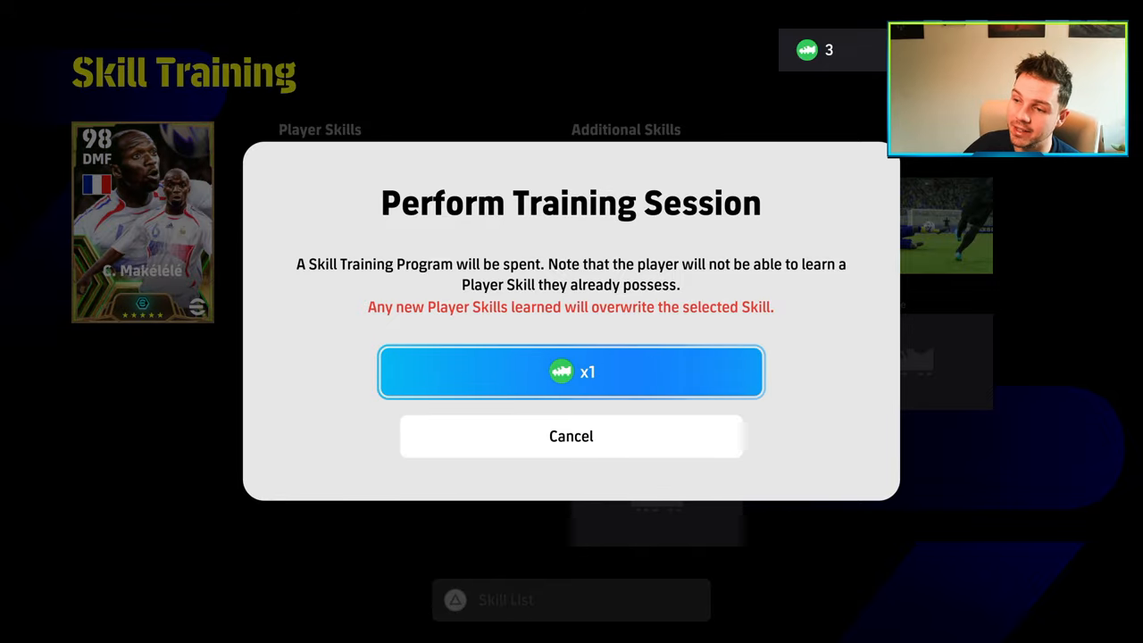
click(571, 371)
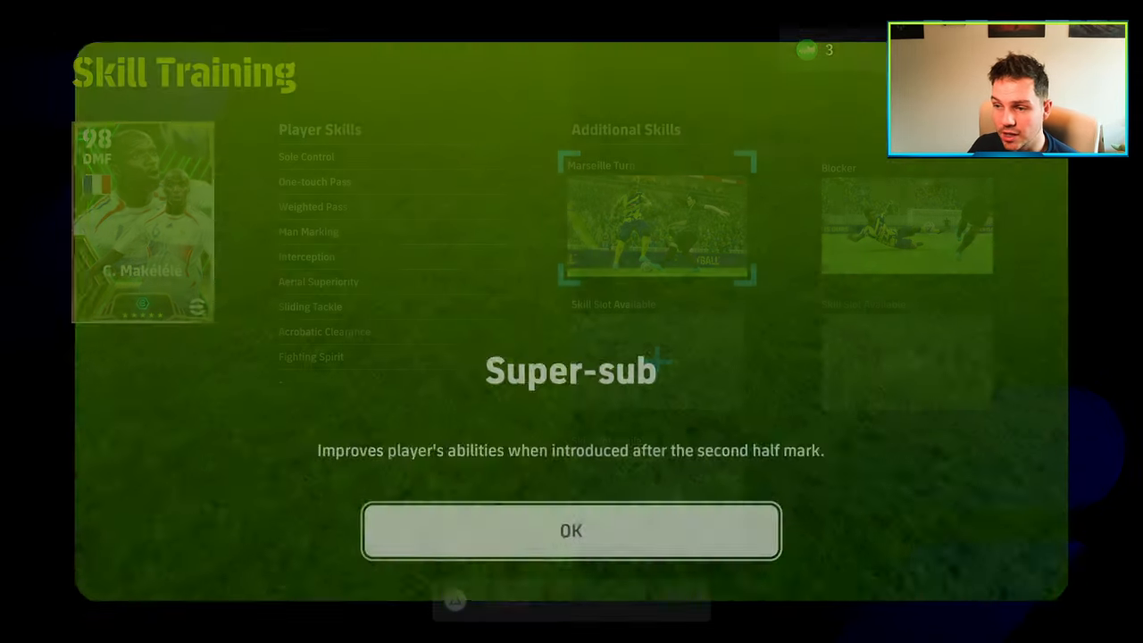
click(571, 530)
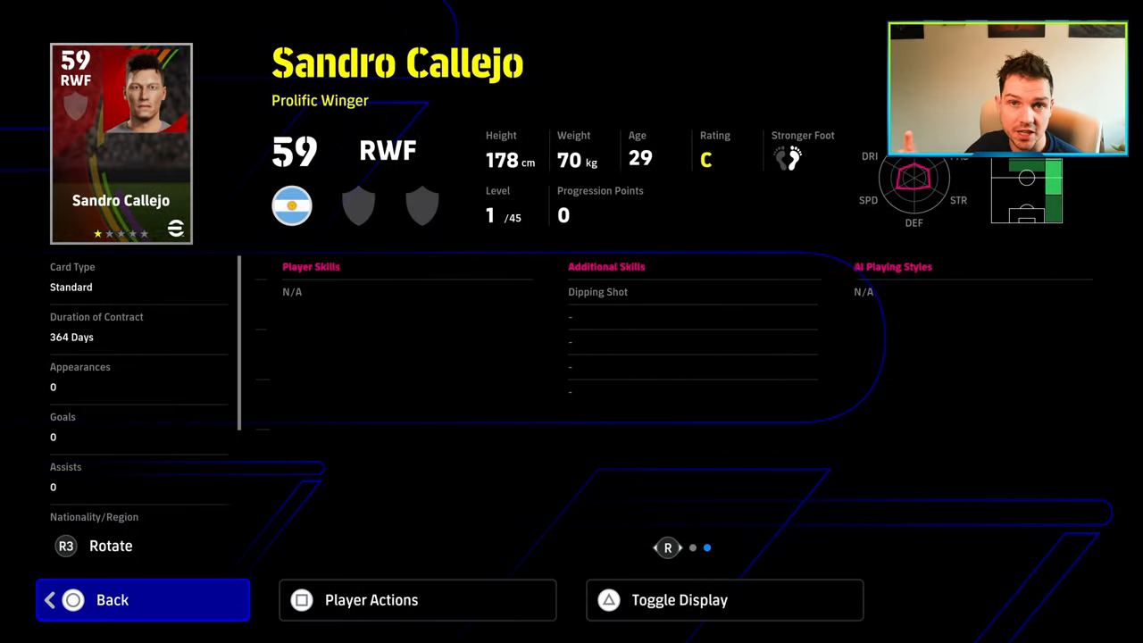
Filter the trainer candidates and select Alfredo Loaisa, carrying Super-sub and Scotch Move
click(417, 599)
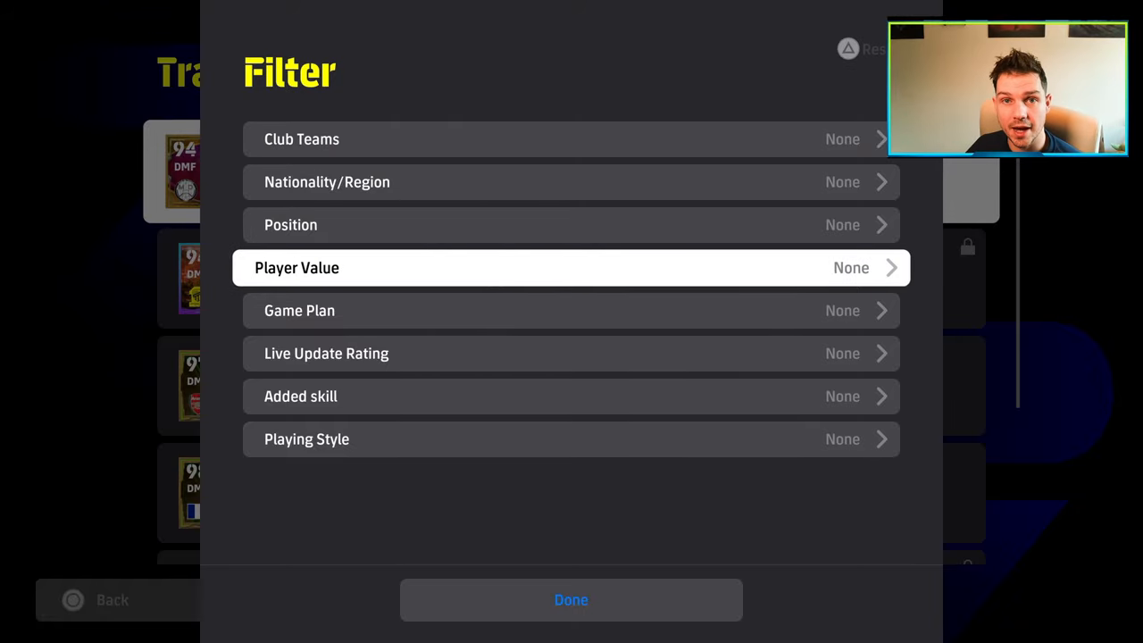
click(571, 599)
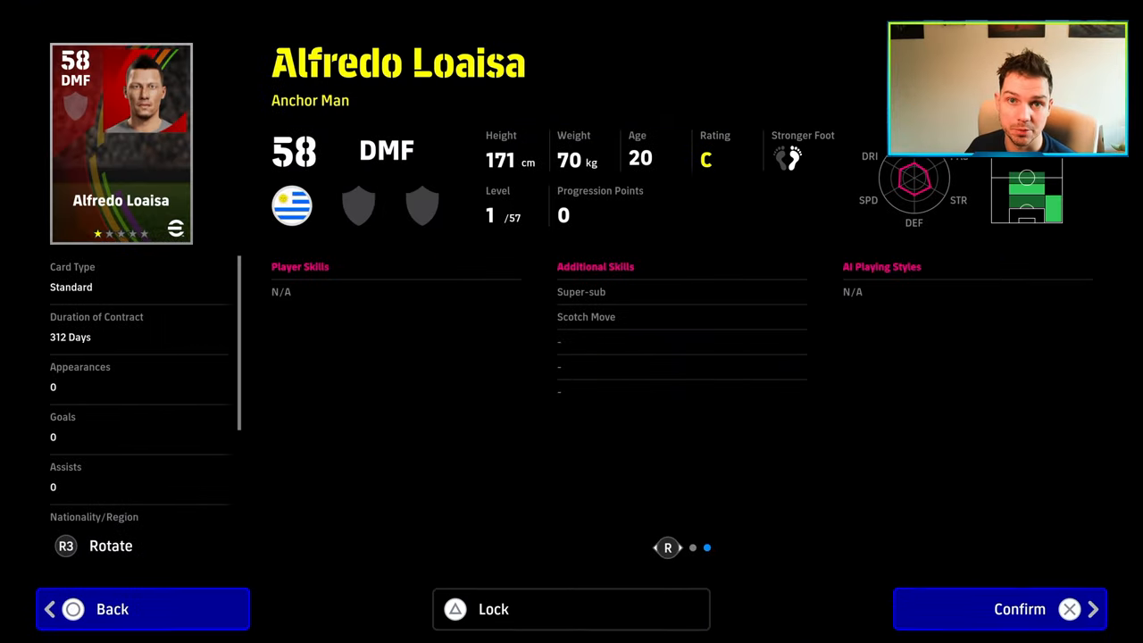
Preview Alfredo Loaisa's 317,000 GP two-skill transfer, cancel it, and return to trainer candidates
click(1019, 609)
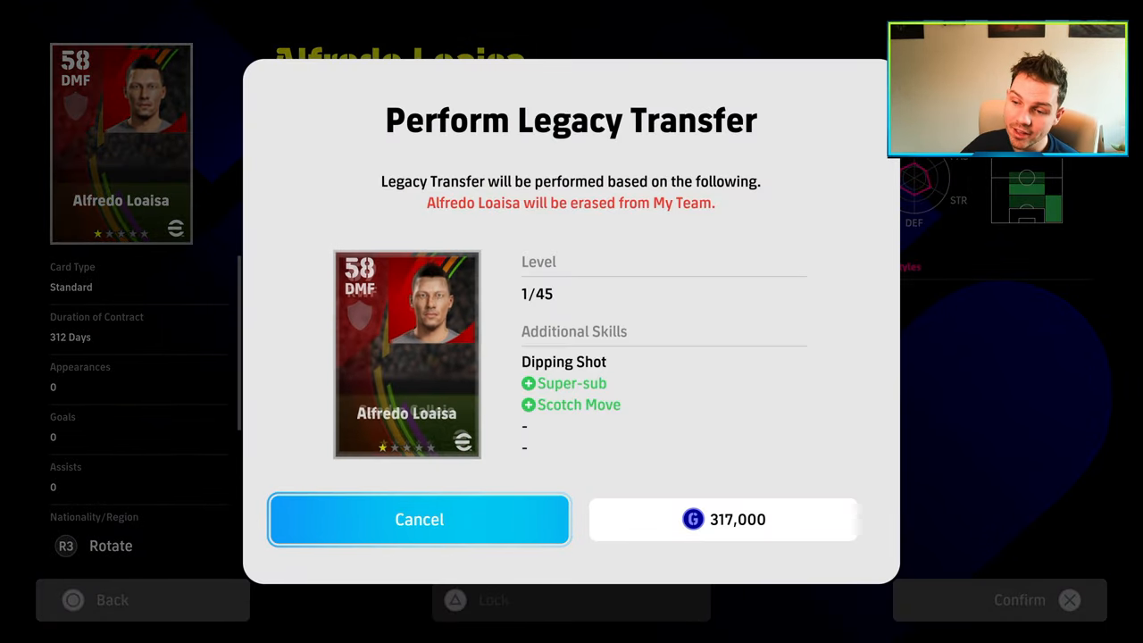
click(419, 519)
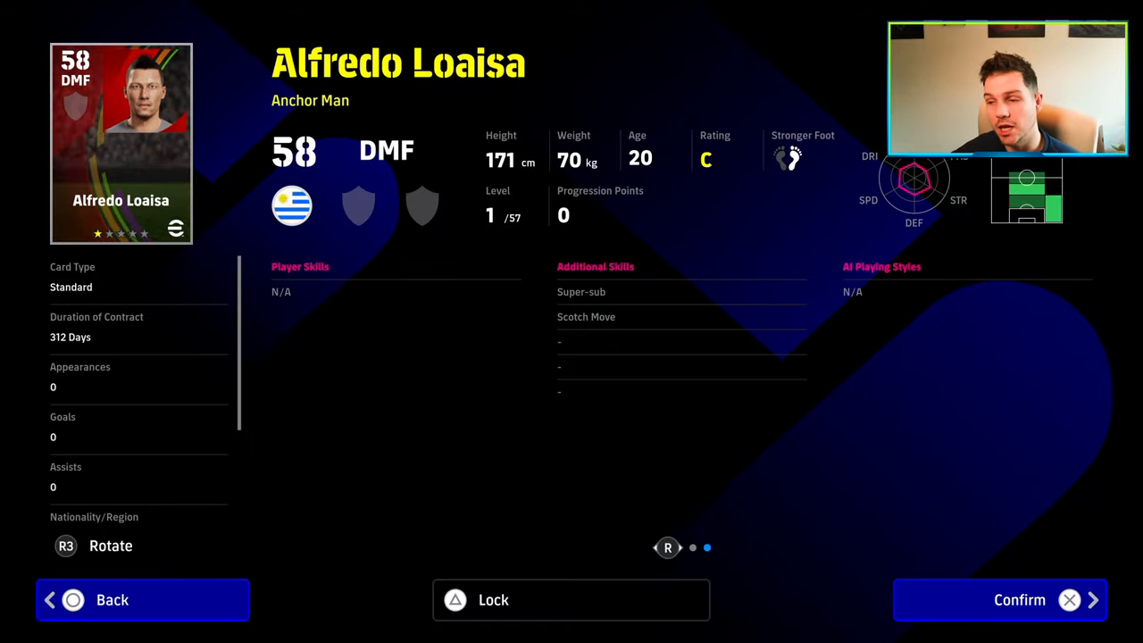
click(142, 600)
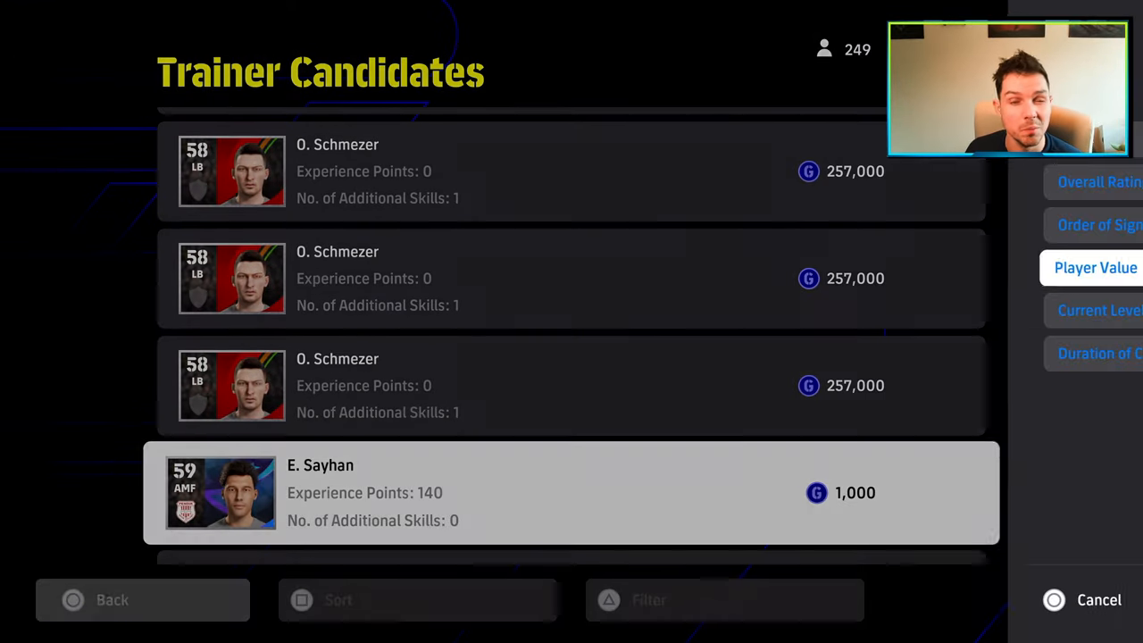
scroll(down, 3)
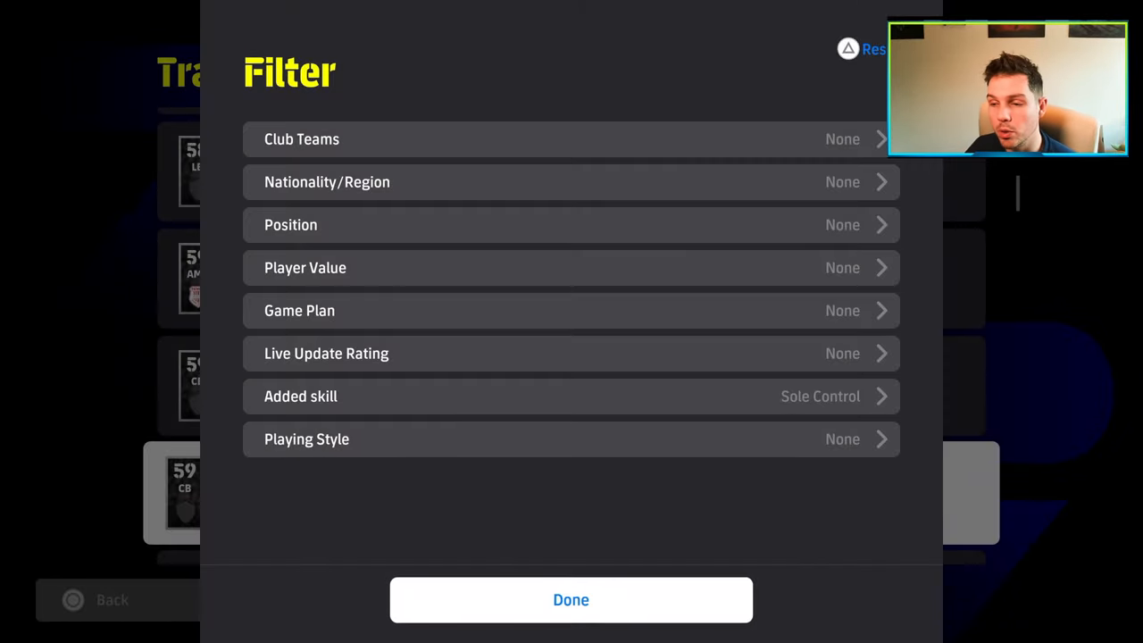
click(571, 599)
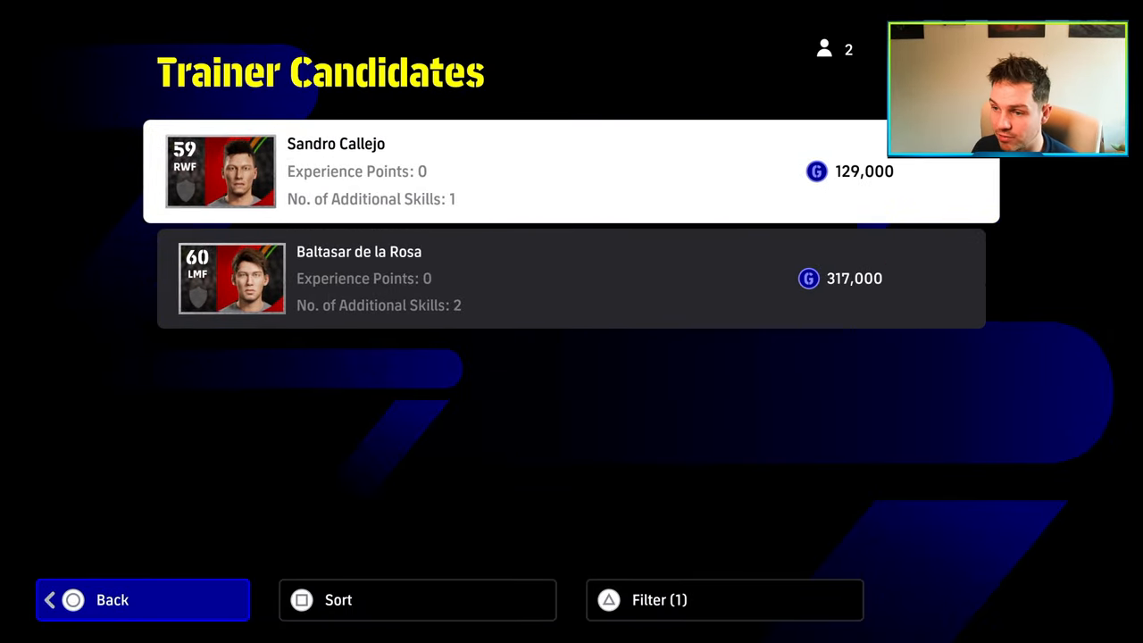
click(571, 278)
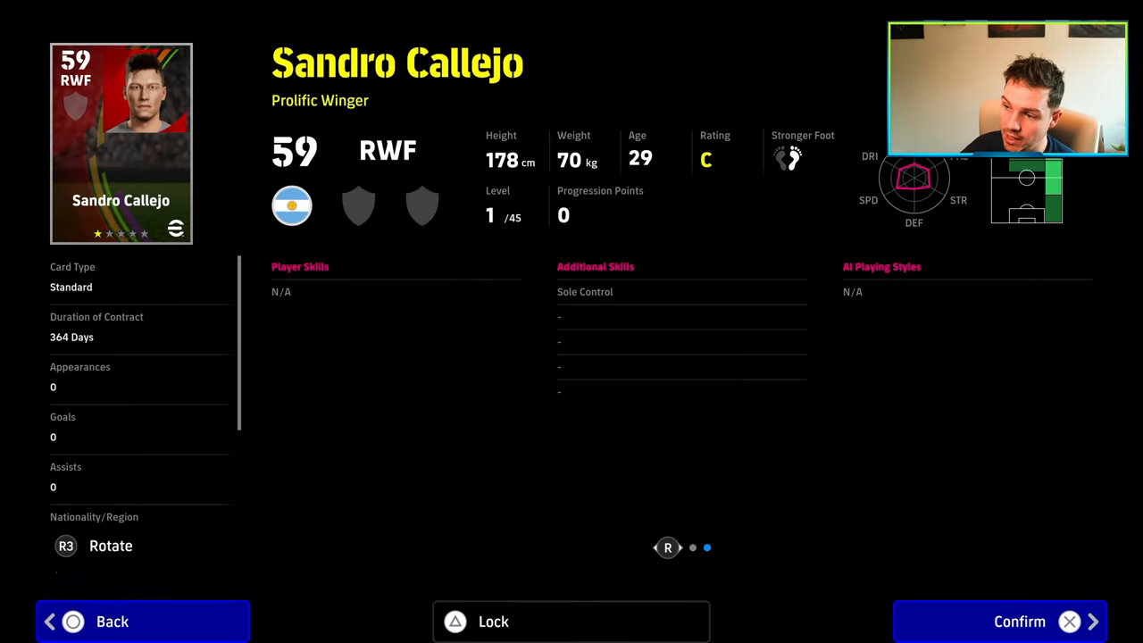
Pay 129,000 GP to transfer Sole Control onto Sandro Callejo and acknowledge completion
click(1019, 622)
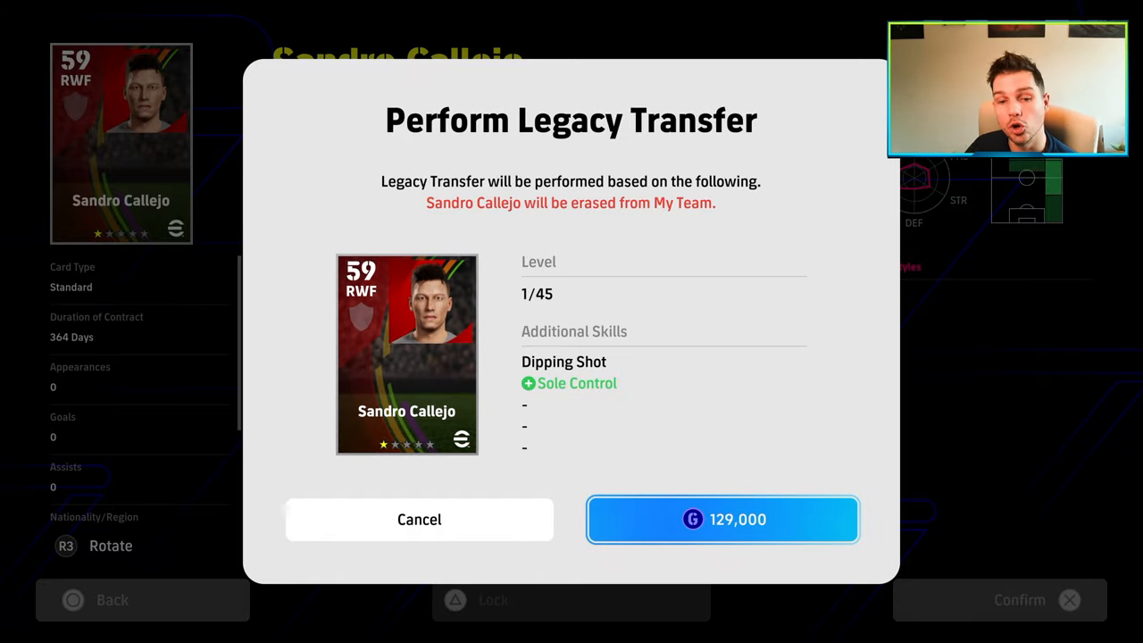
click(722, 519)
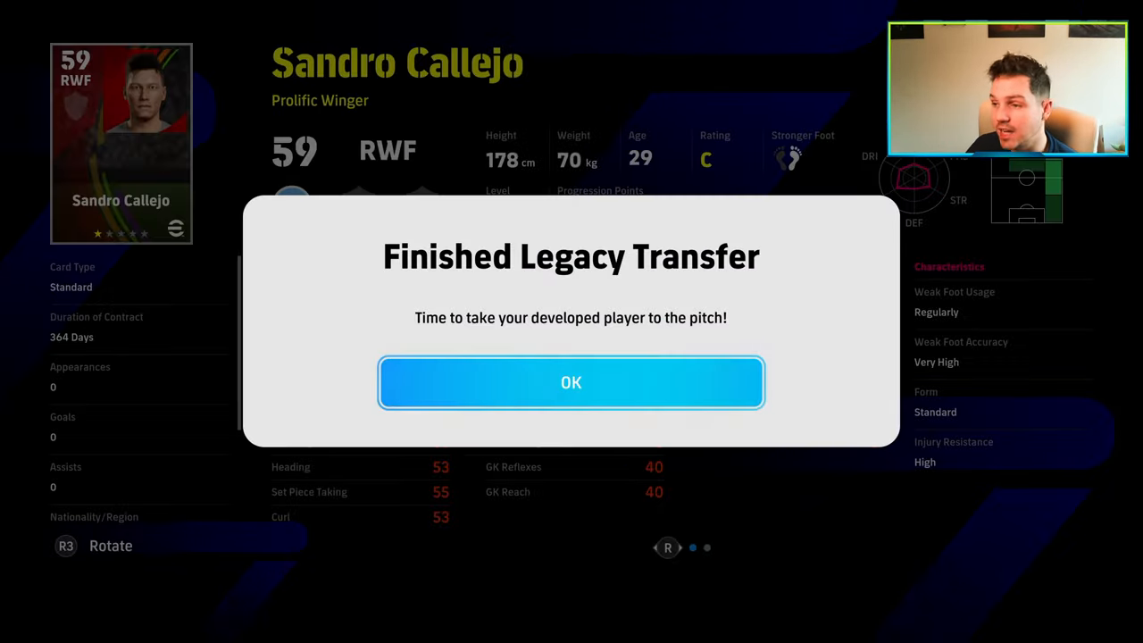
click(571, 382)
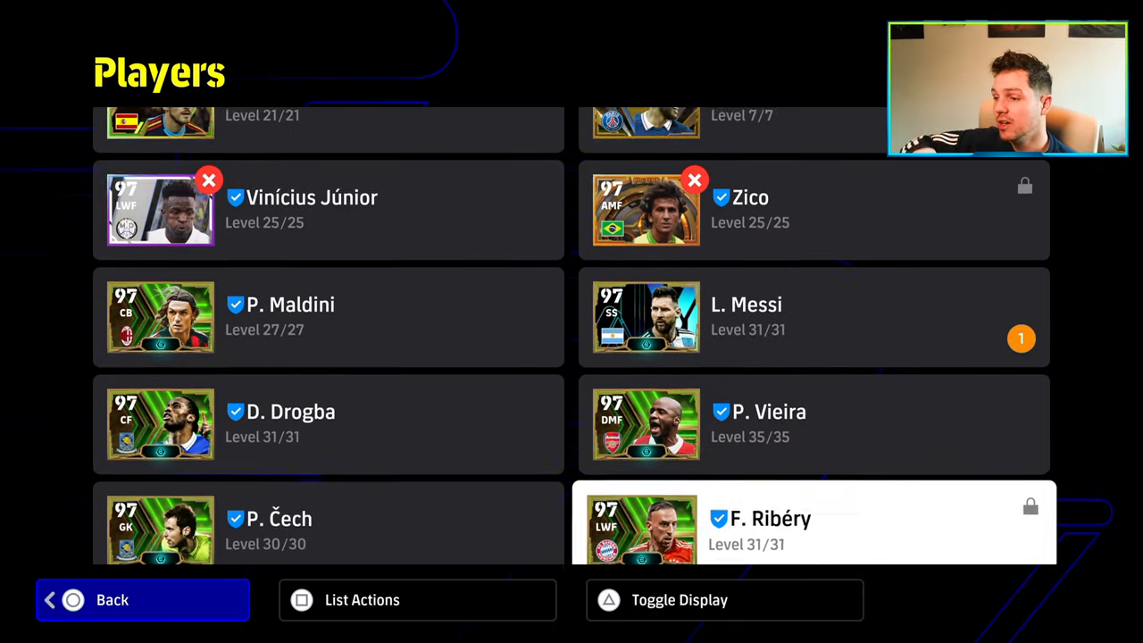
Scroll the Players list and dismiss the Convert a Player to a Trainer notice
scroll(down, 3)
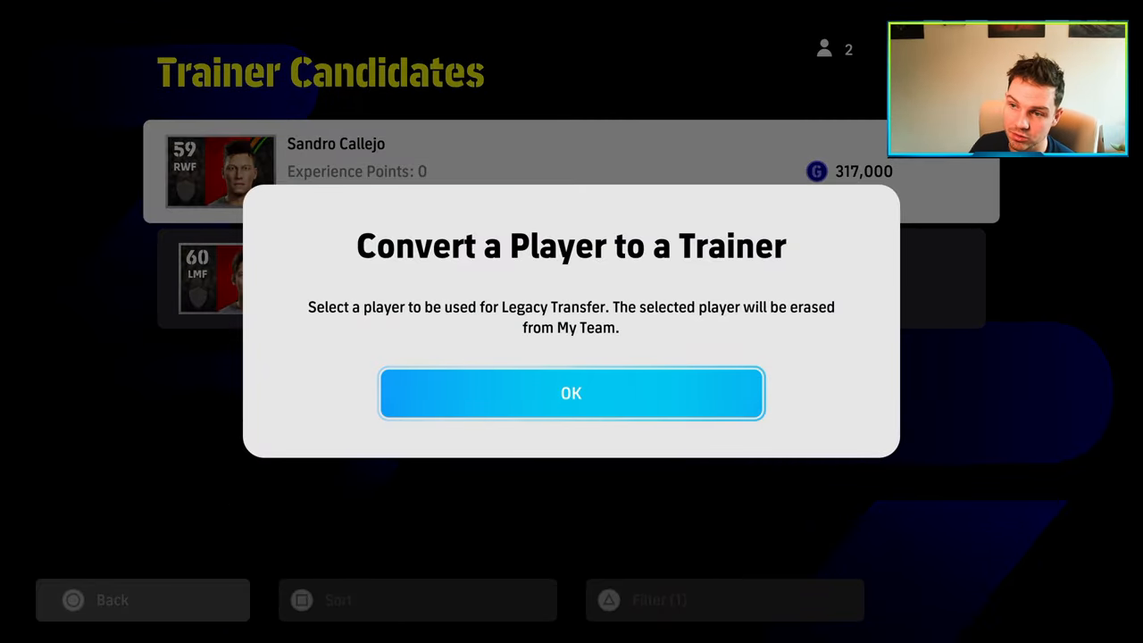
click(570, 393)
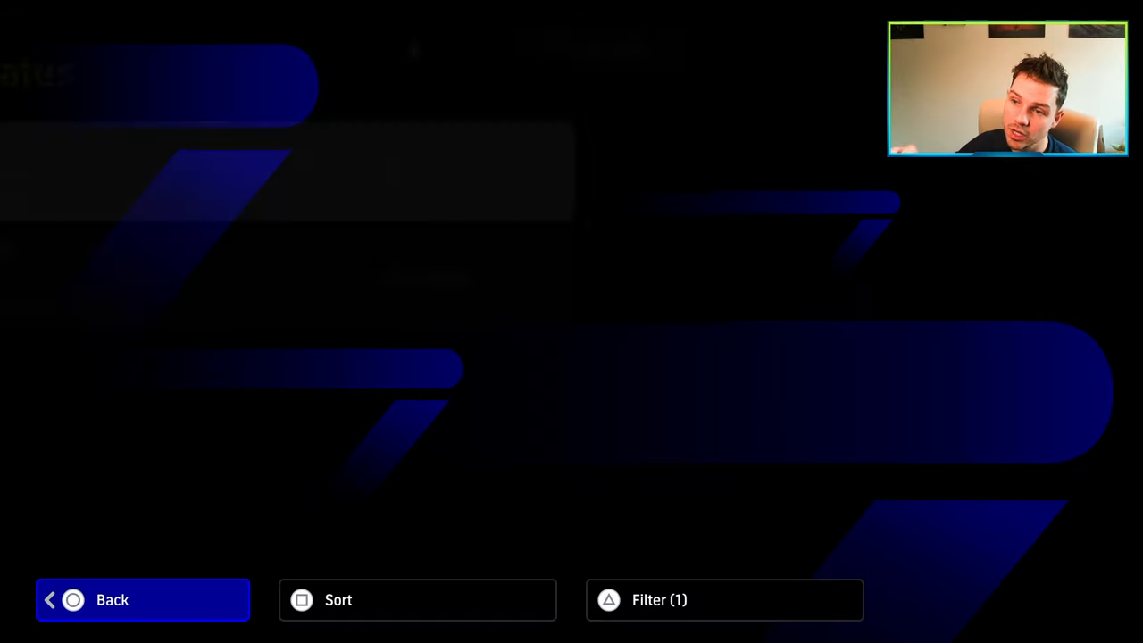